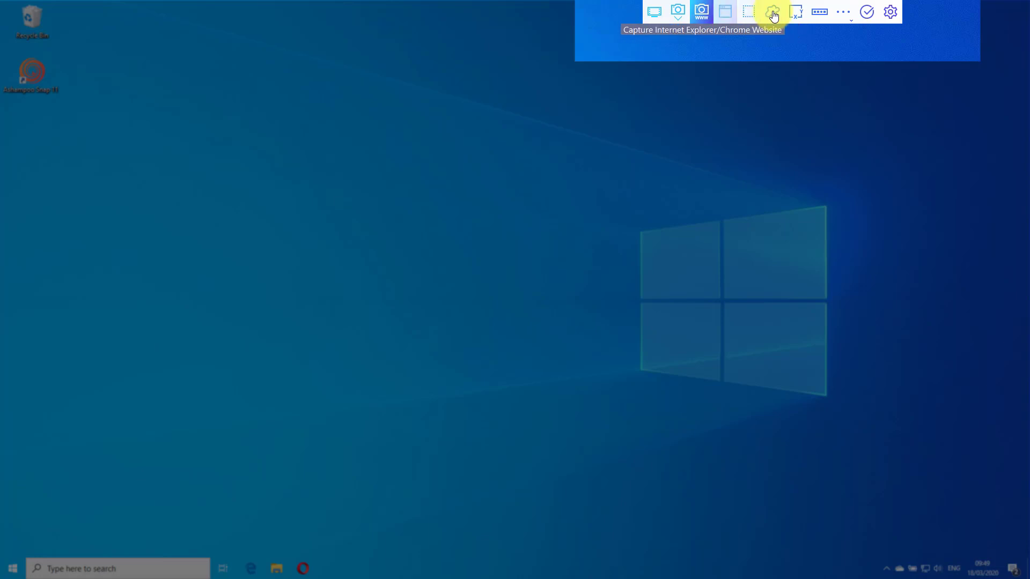
mouse_move(653, 11)
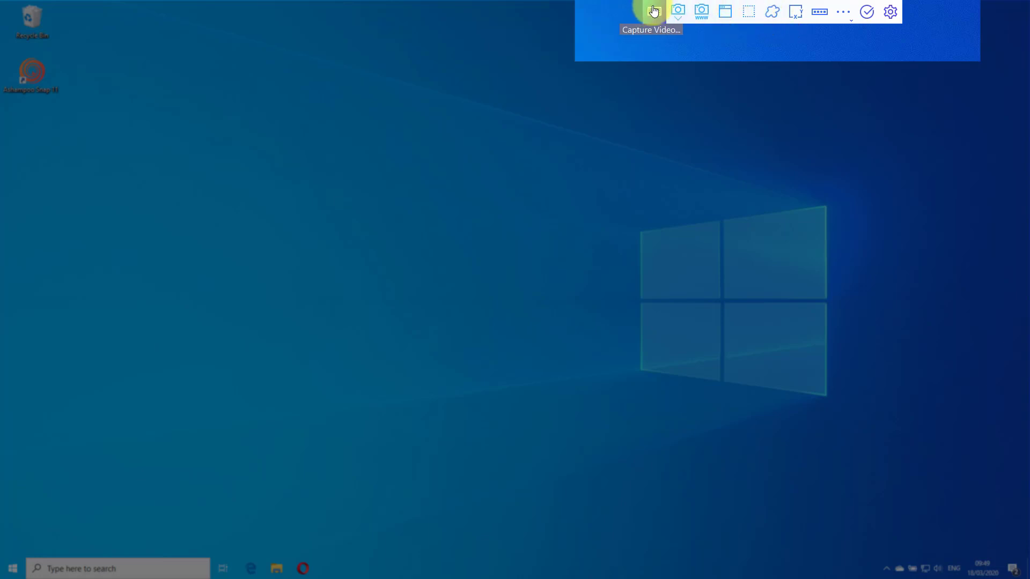
mouse_move(748, 11)
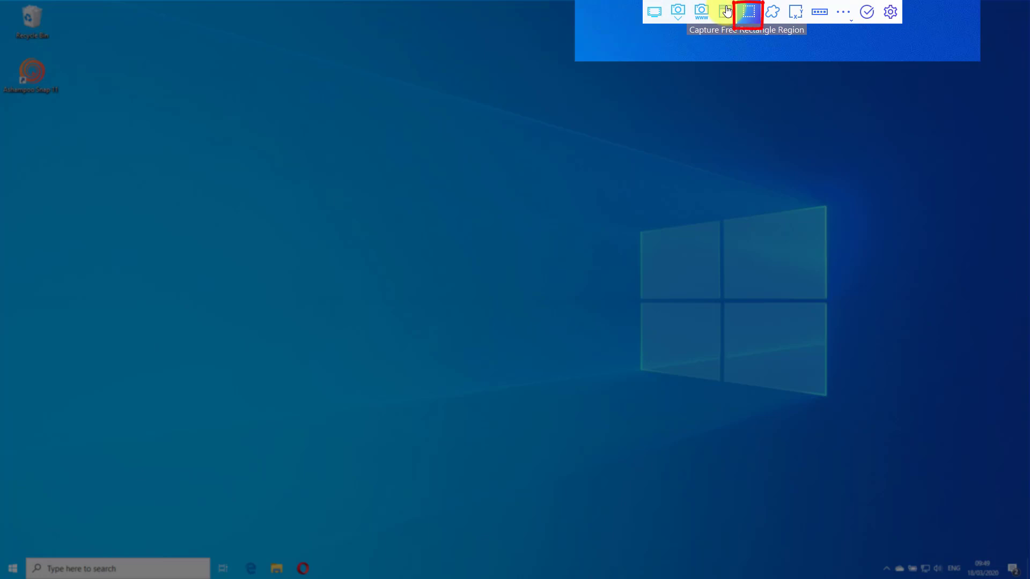
Capture a free rectangle region around the Windows logo on the desktop.
left_click(746, 12)
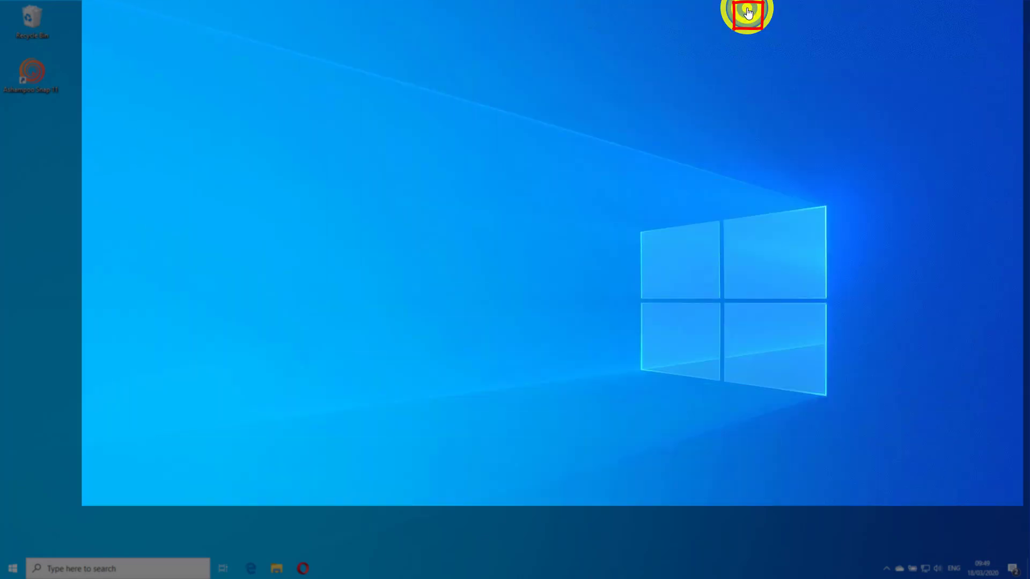
left_click(745, 13)
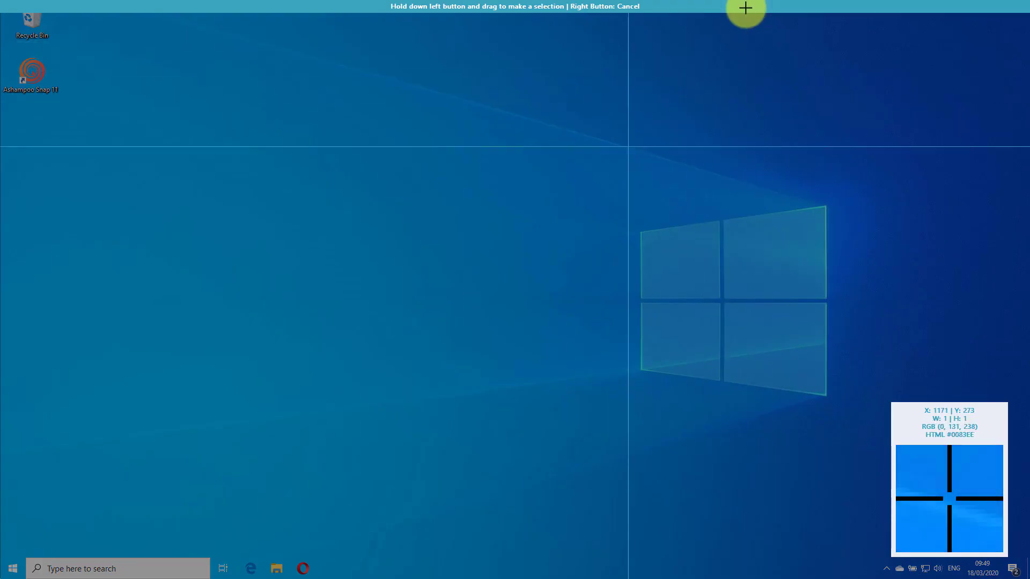
mouse_move(326, 166)
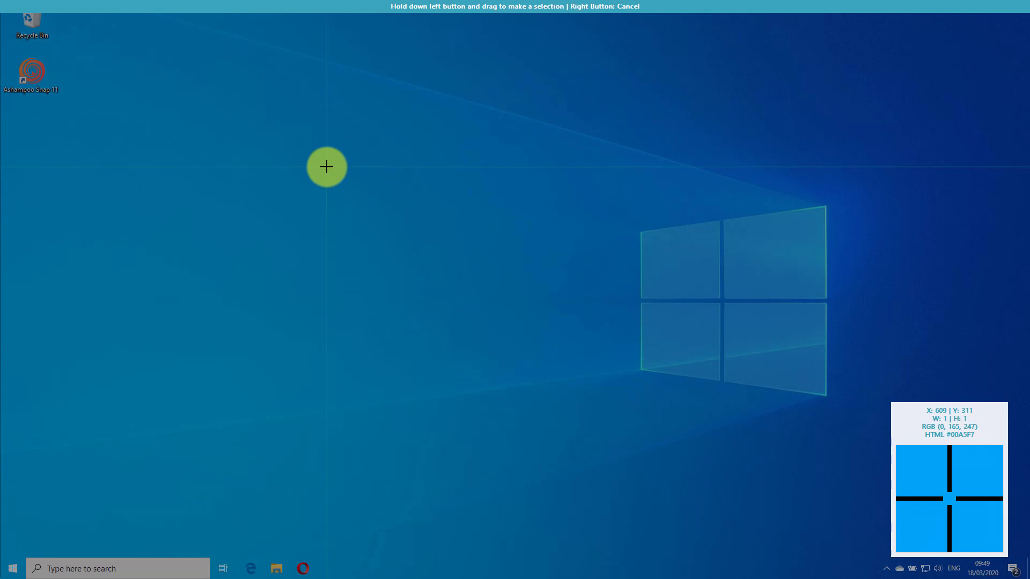
left_click_drag(326, 166, 400, 221)
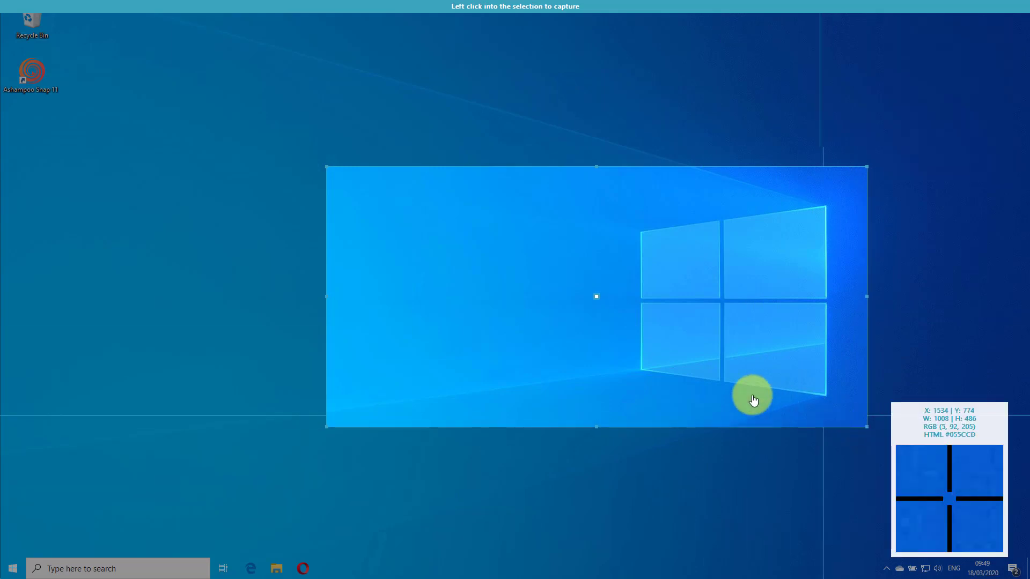
mouse_move(569, 331)
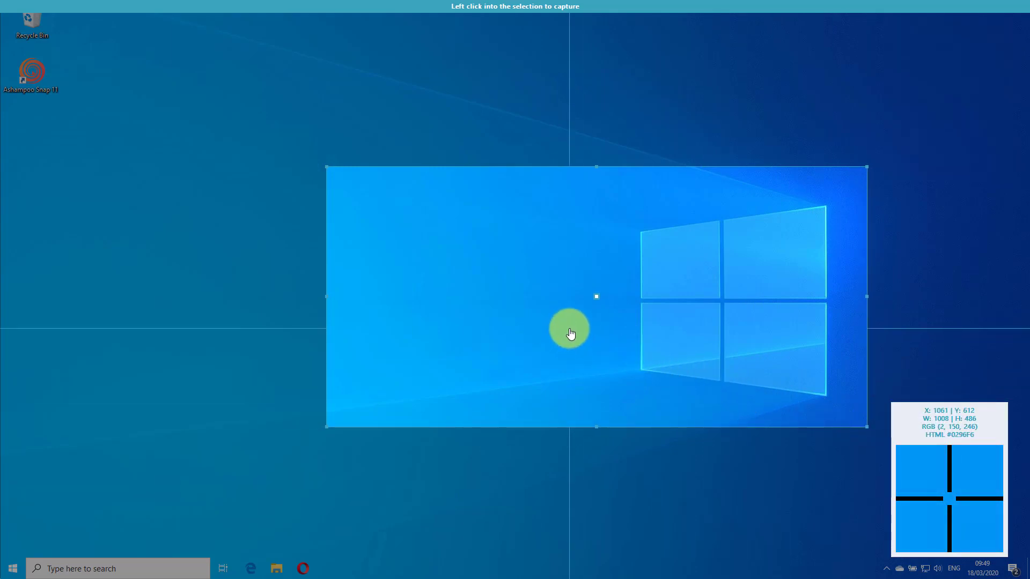
left_click(569, 329)
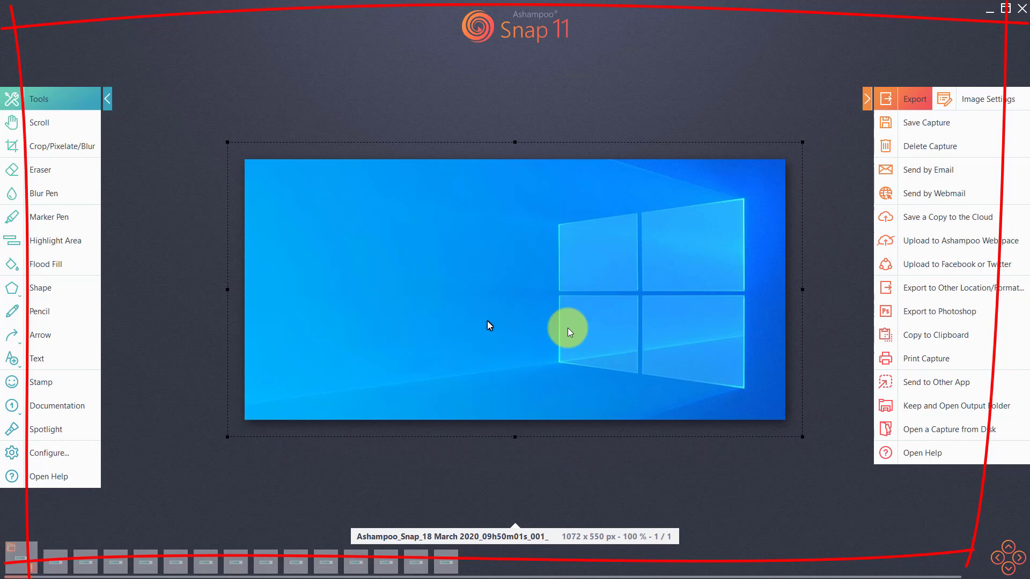
mouse_move(767, 391)
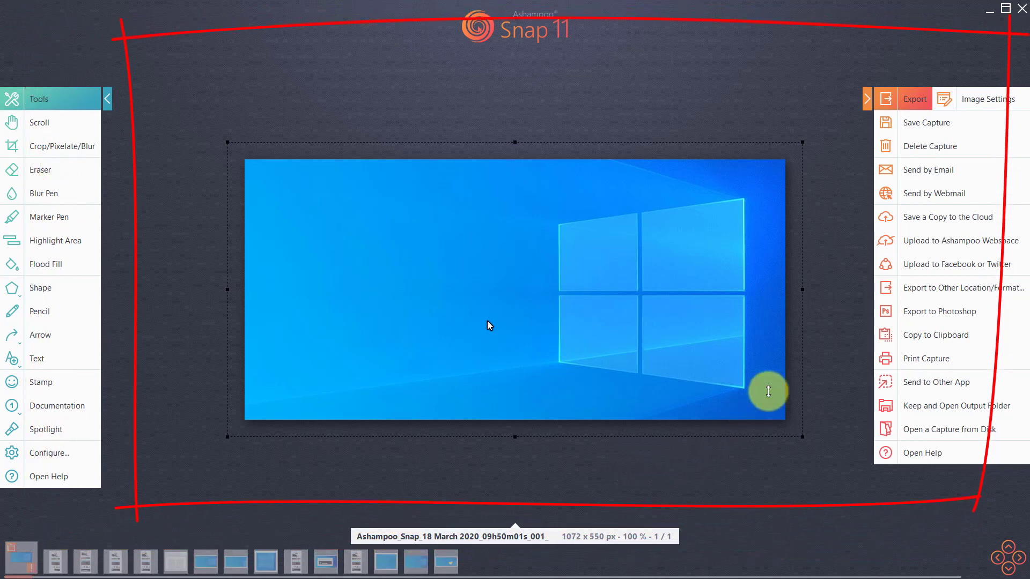
mouse_move(927, 124)
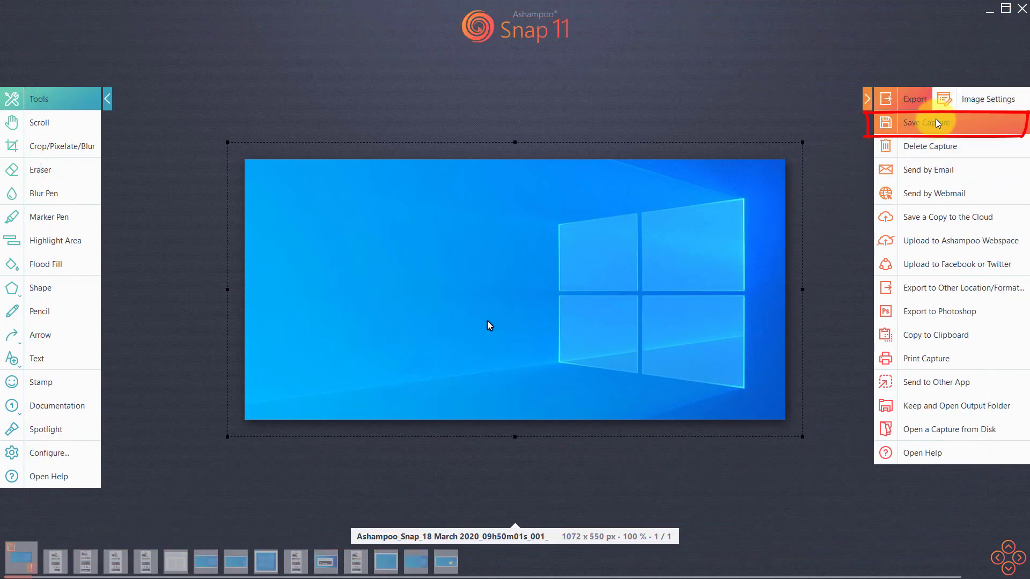
Save the desktop capture with Save Capture, closing the editor.
left_click(926, 123)
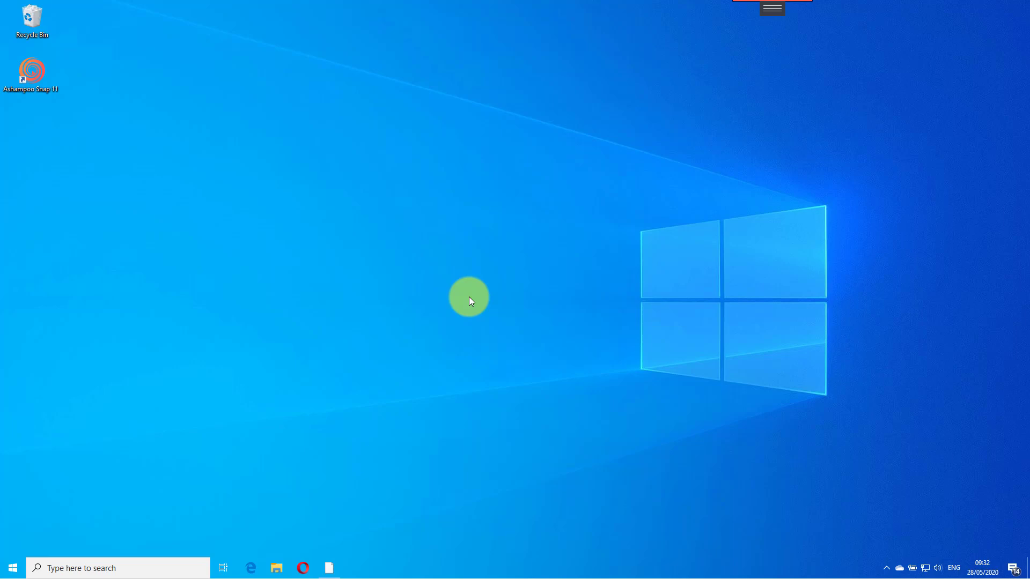
mouse_move(337, 547)
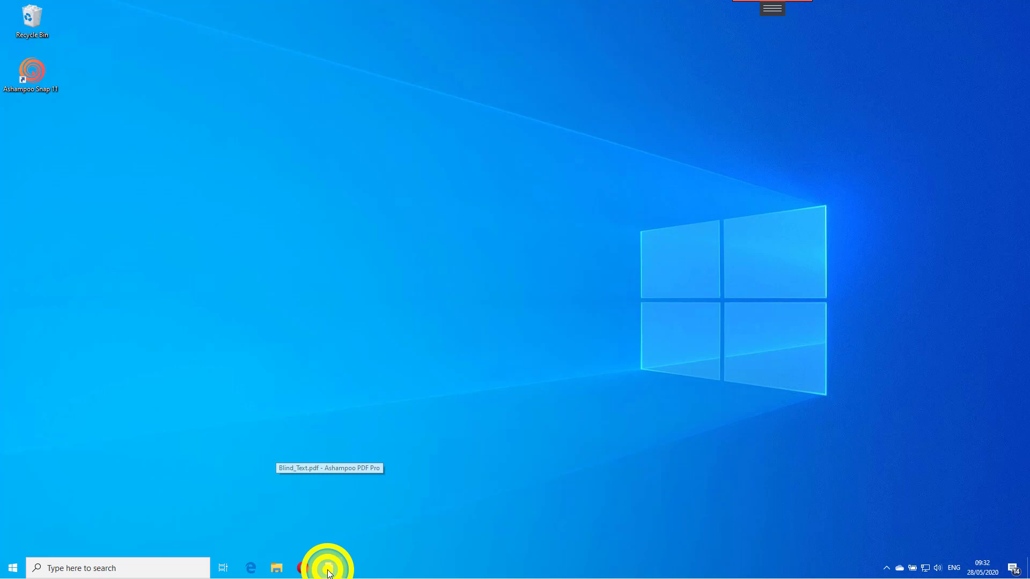
Bring up the Blind_Text.pdf window, capture it, and save the capture.
left_click(327, 567)
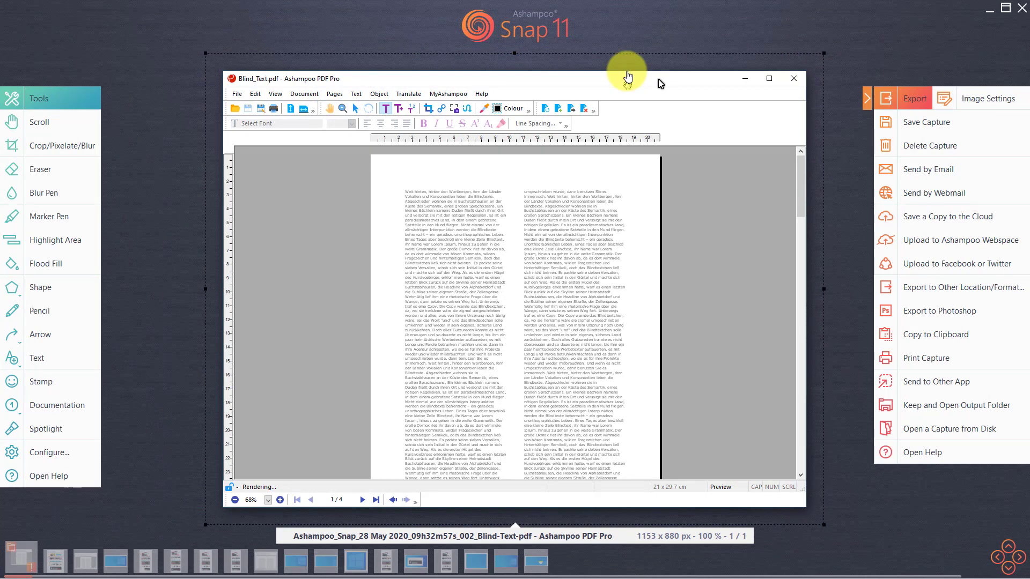
mouse_move(926, 123)
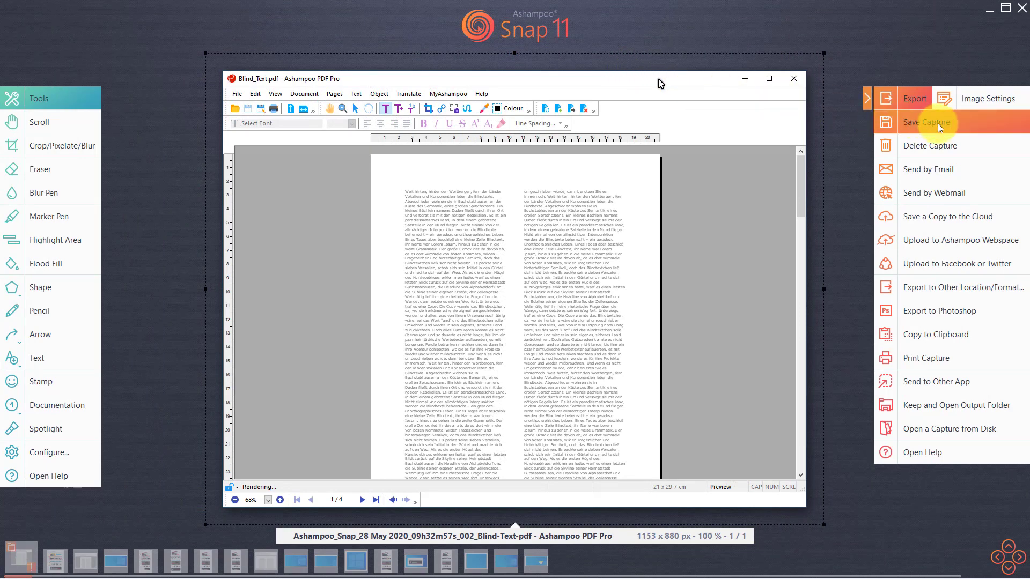
mouse_move(932, 123)
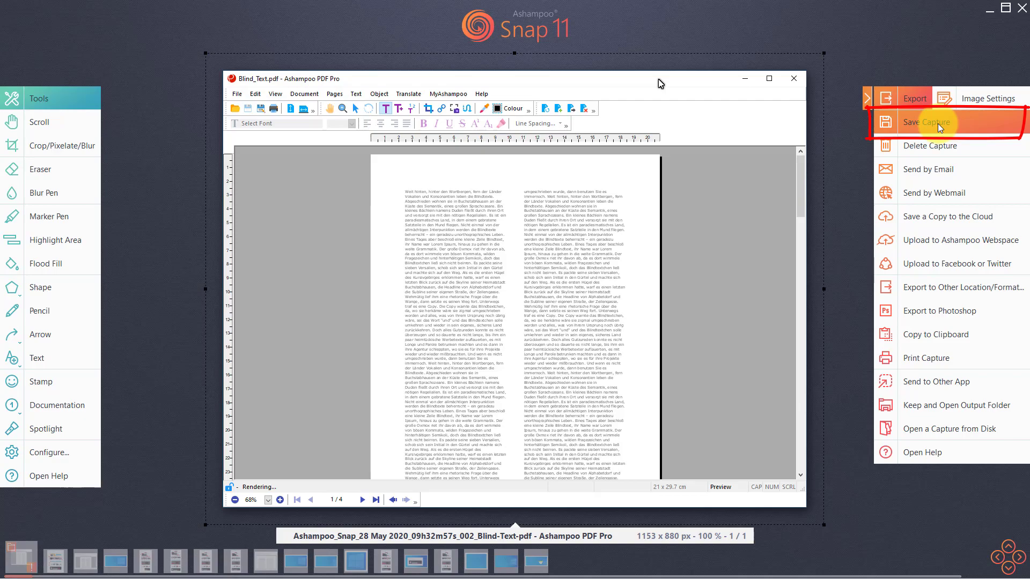
left_click(929, 122)
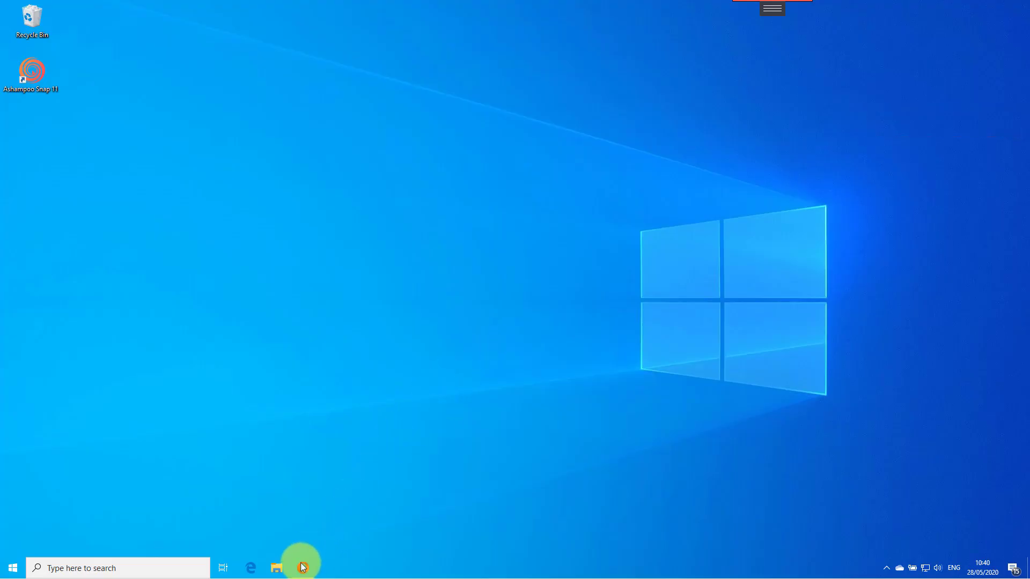
mouse_move(302, 567)
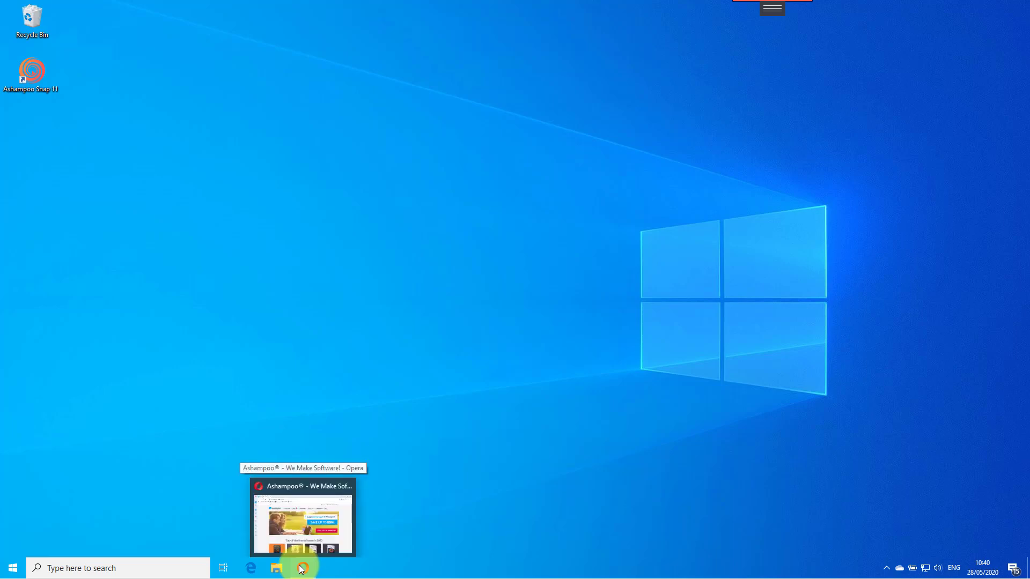
Restore Opera and scroll the ashampoo.com homepage down and back to the top.
left_click(302, 519)
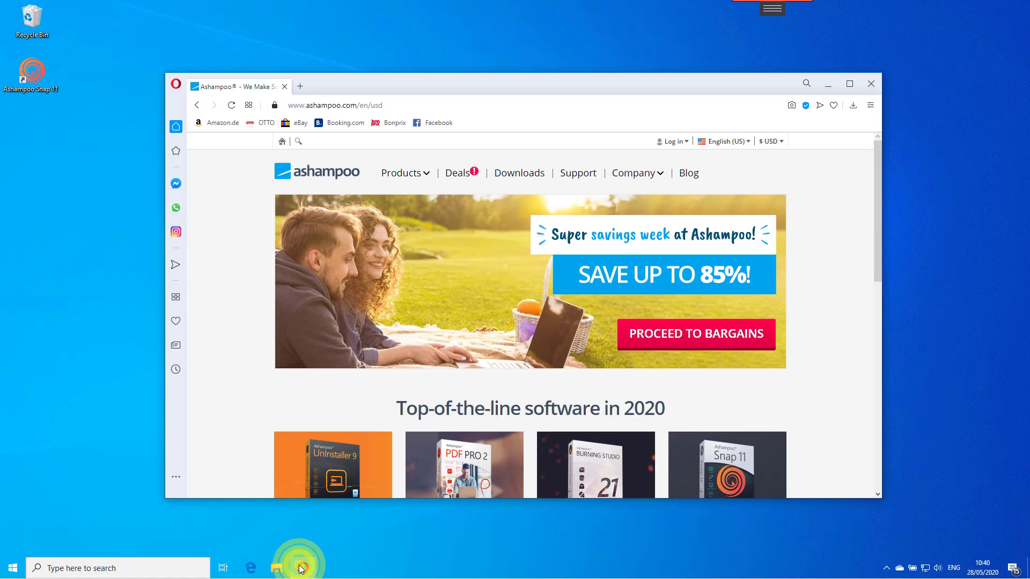
mouse_move(793, 277)
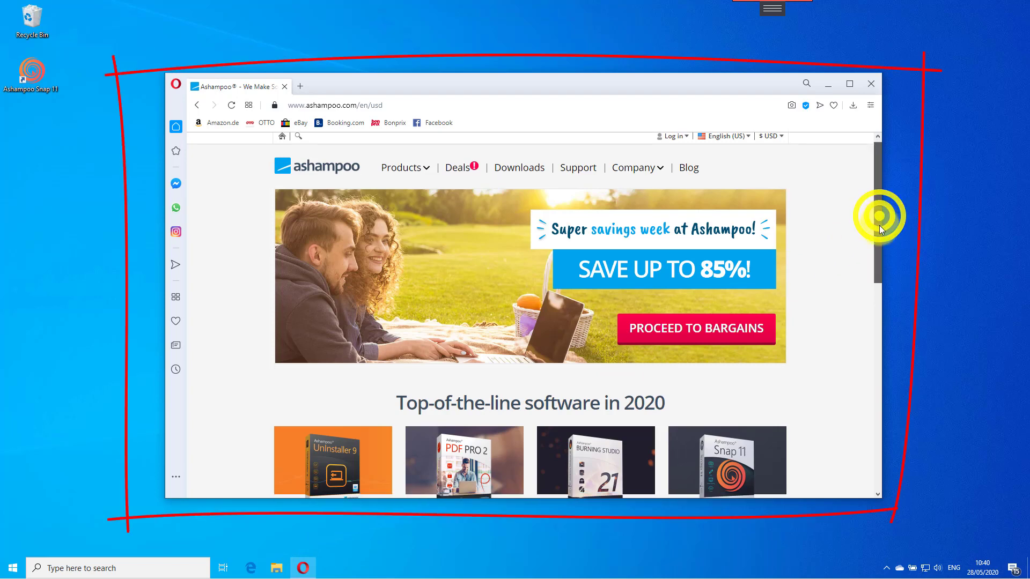
scroll("down", 3)
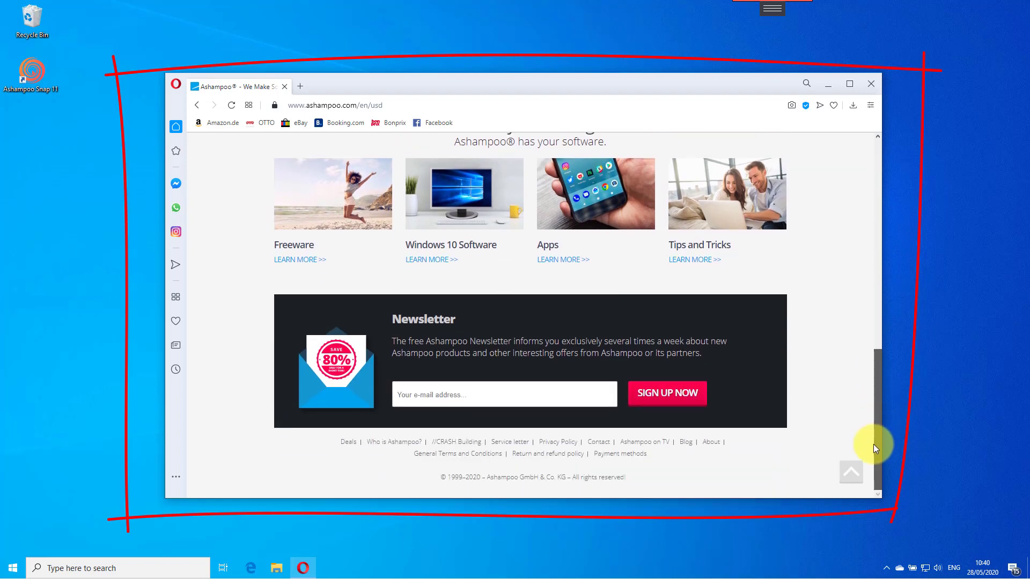
scroll("up", 3)
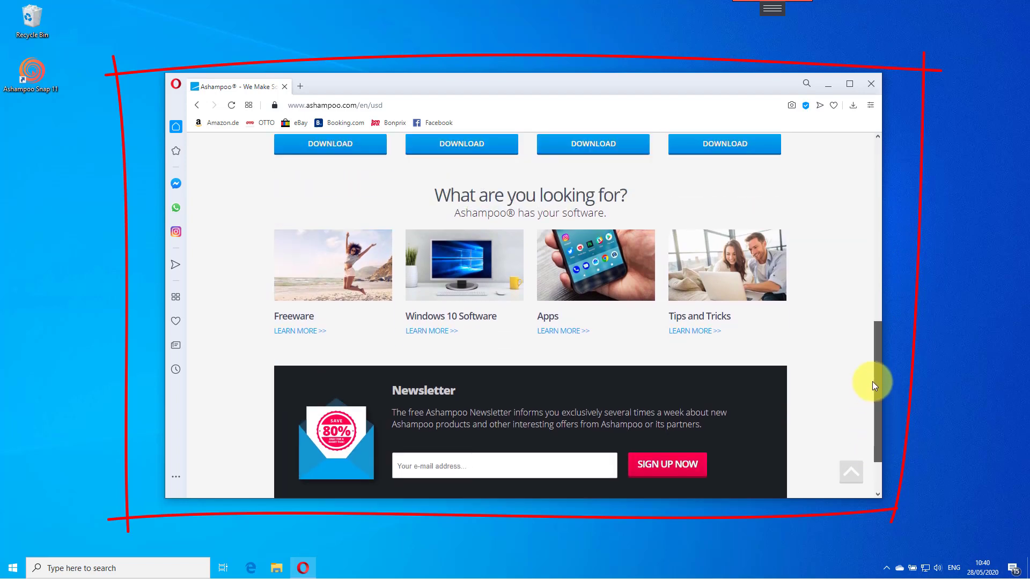
scroll("up", 3)
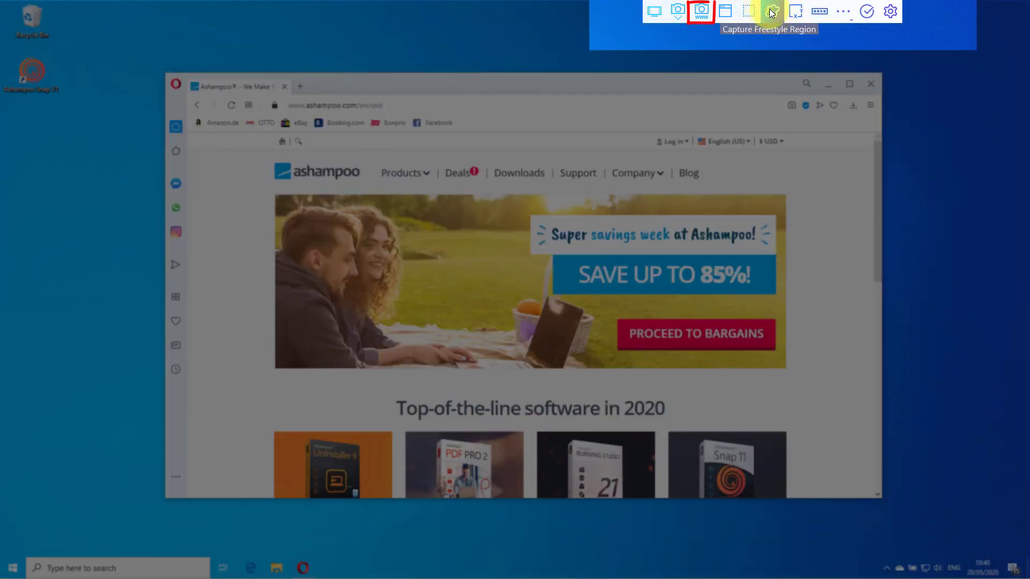
mouse_move(700, 11)
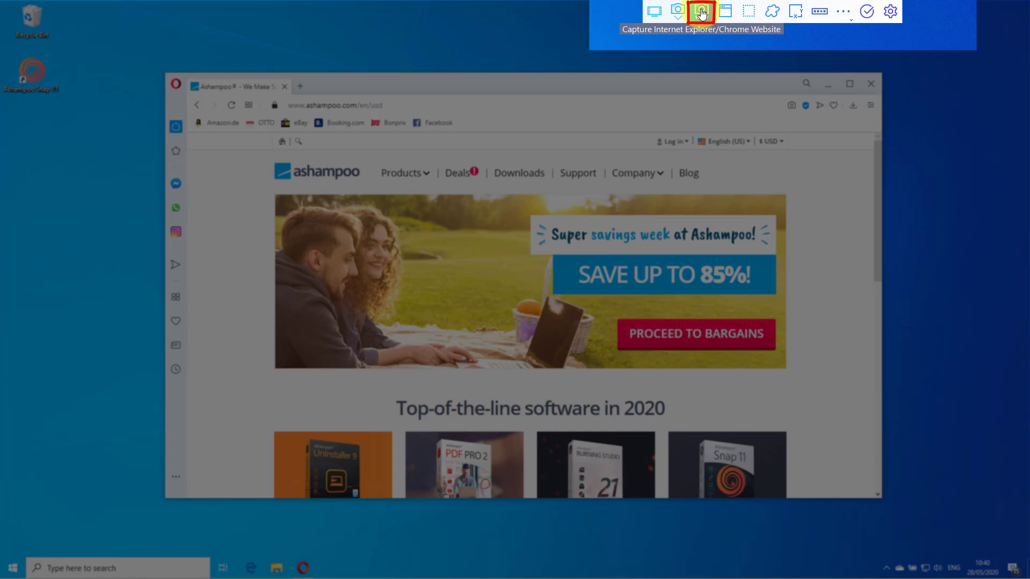
Look over Snap's website and scrolling-window capture modes on the toolbar.
left_click(701, 12)
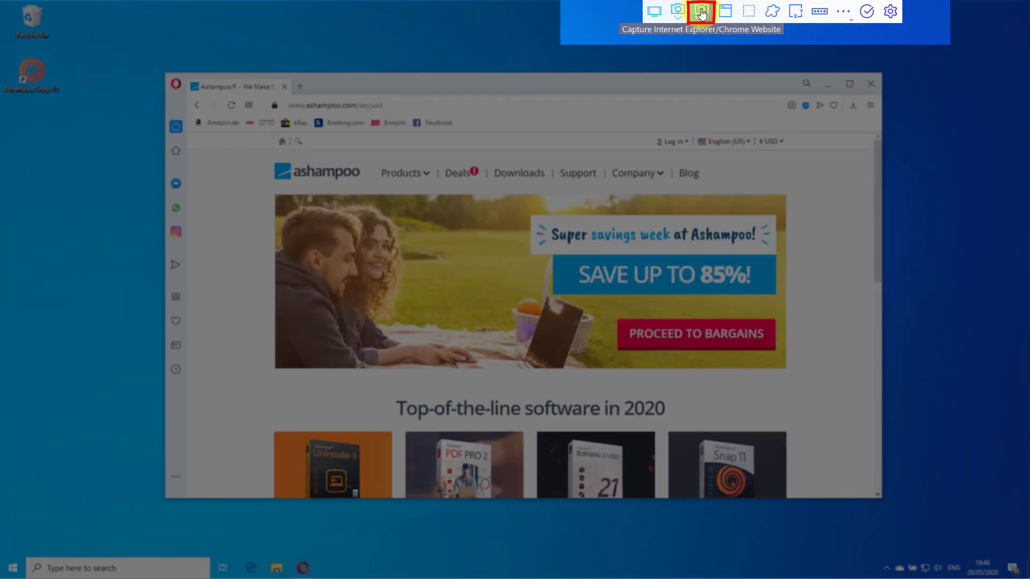
mouse_move(675, 11)
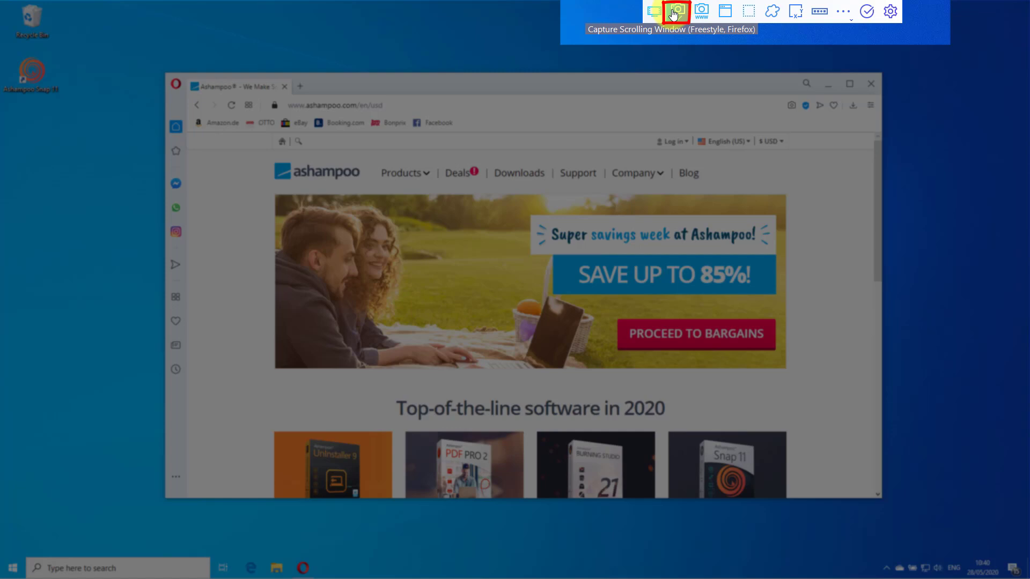
left_click(675, 11)
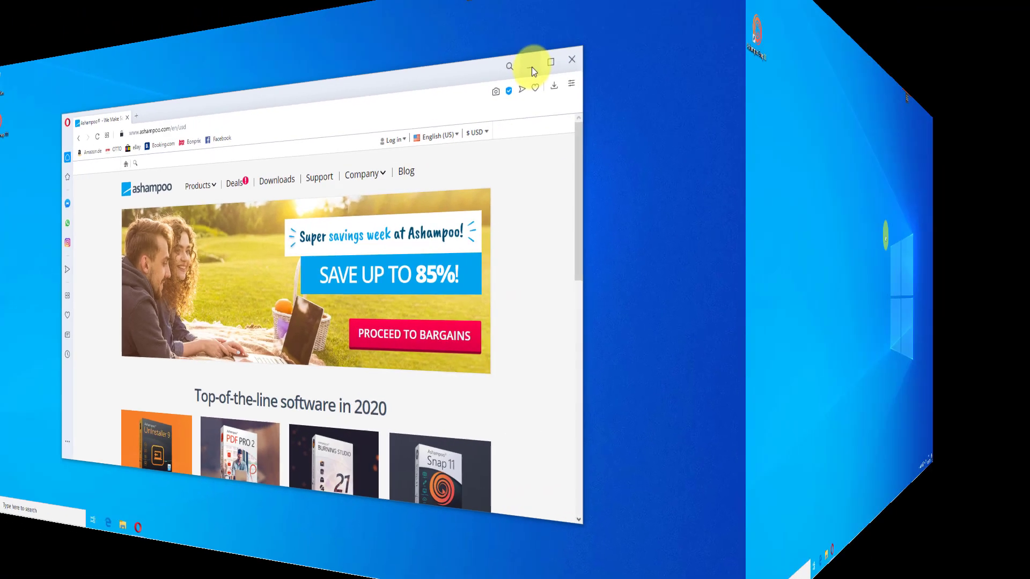
Restore Opera and run a Capture Website scrolling capture of the Ashampoo homepage.
left_click(550, 61)
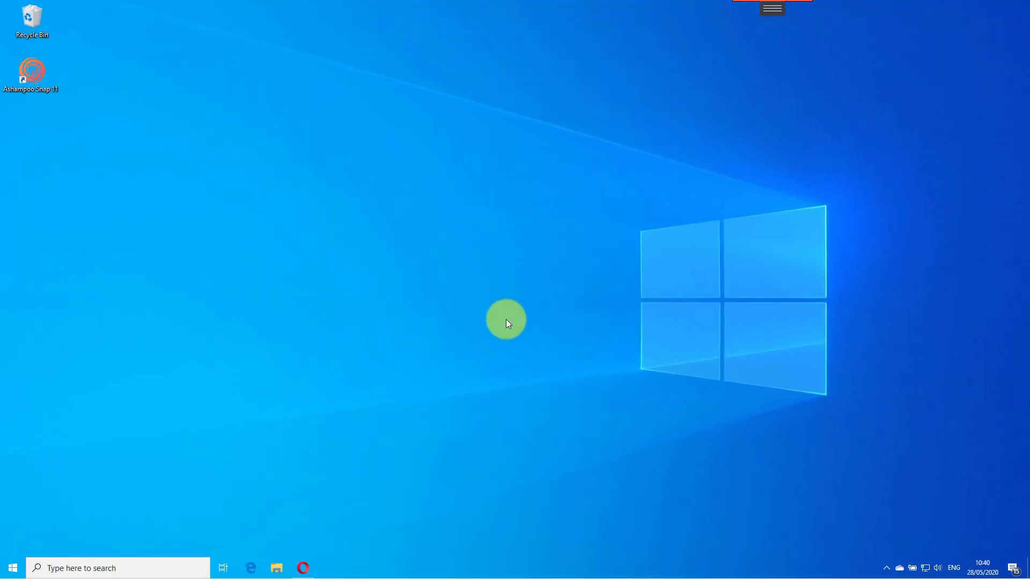
left_click(302, 568)
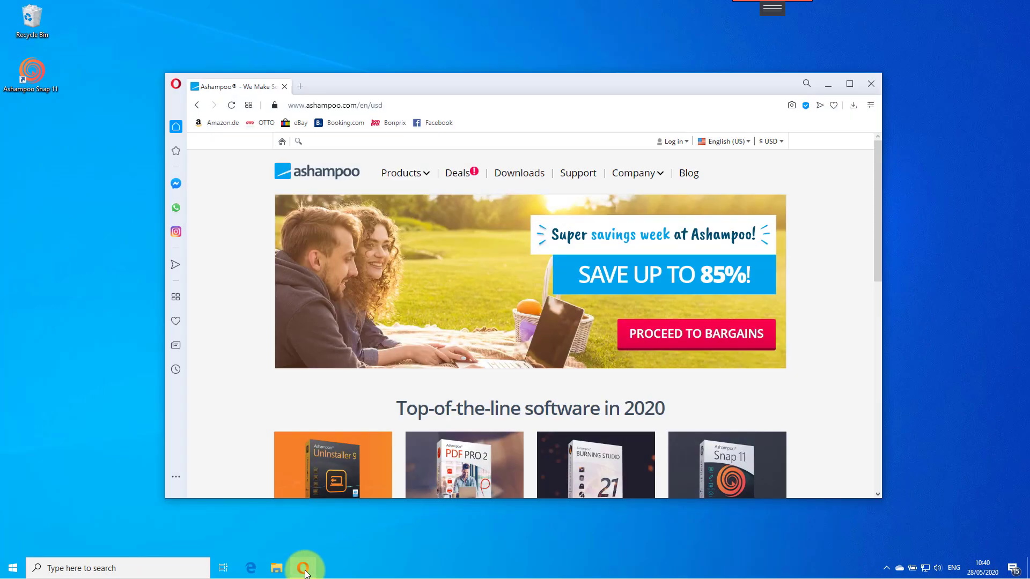
mouse_move(772, 11)
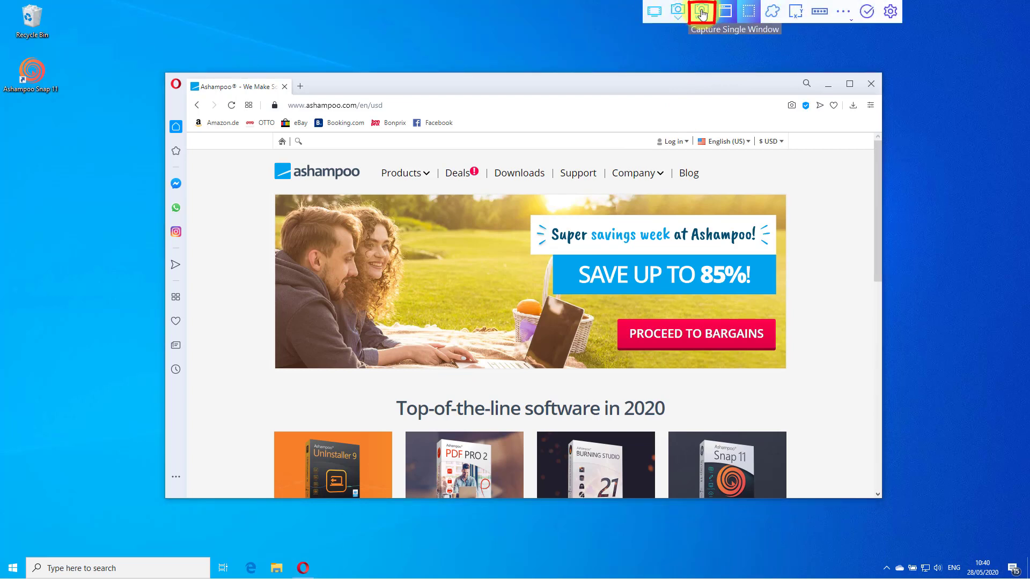
mouse_move(701, 11)
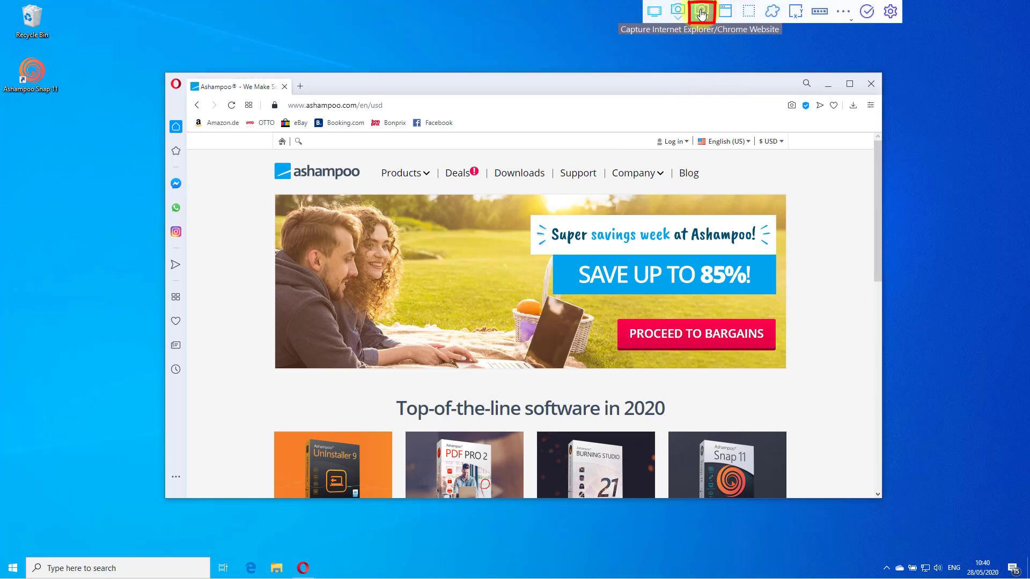
left_click(699, 11)
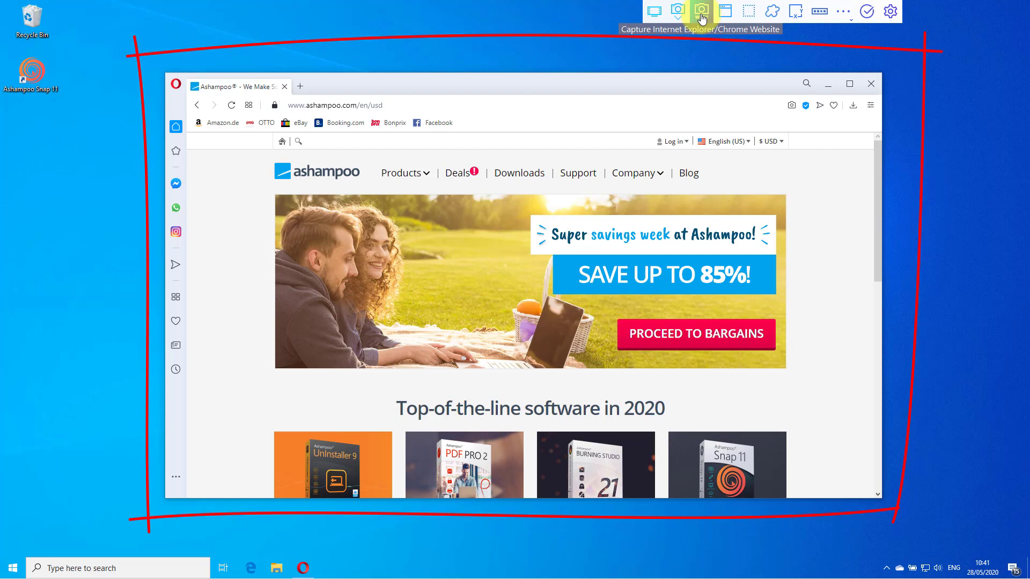
left_click(701, 12)
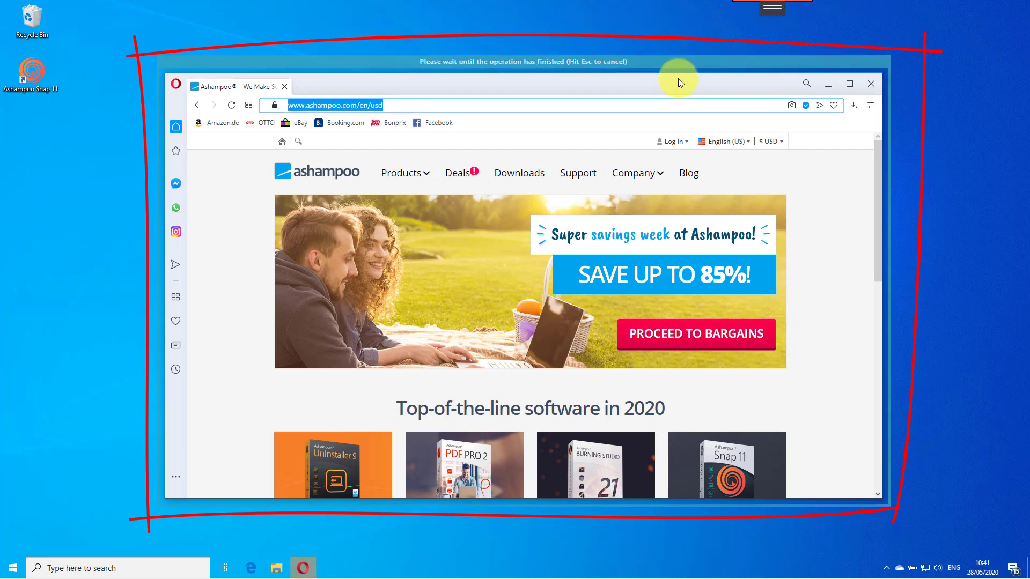
scroll("down", 3)
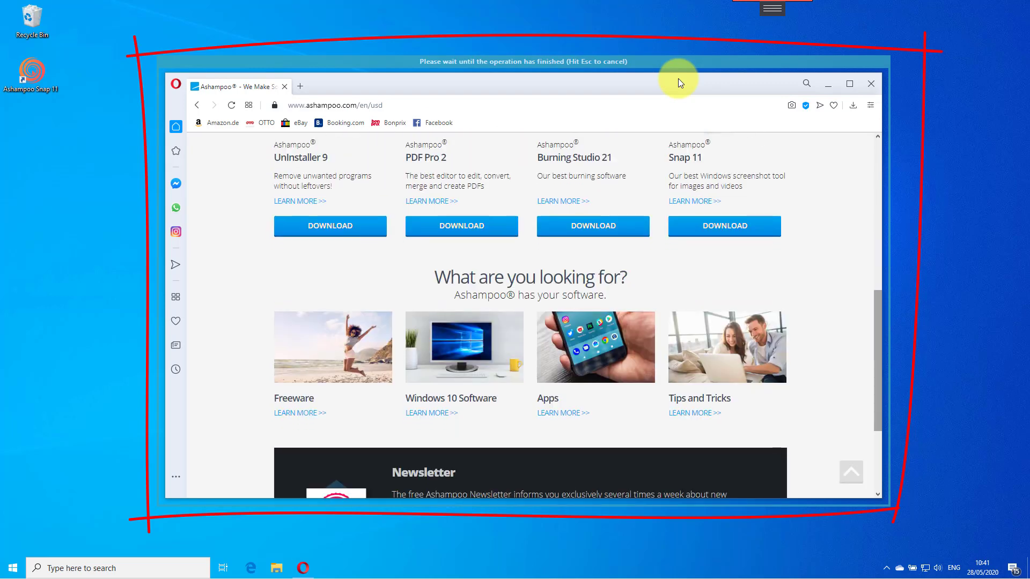
scroll("down", 3)
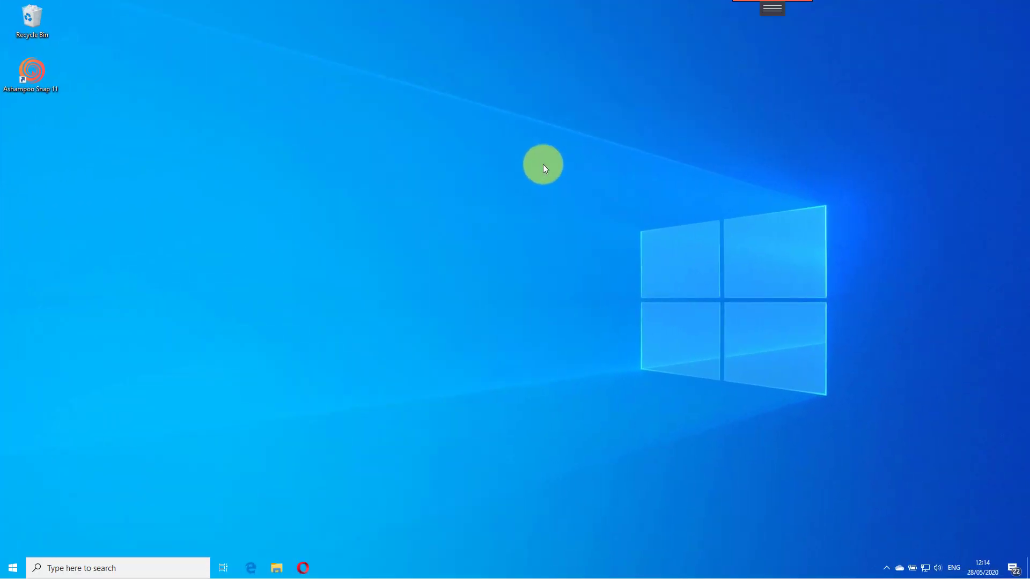
mouse_move(771, 16)
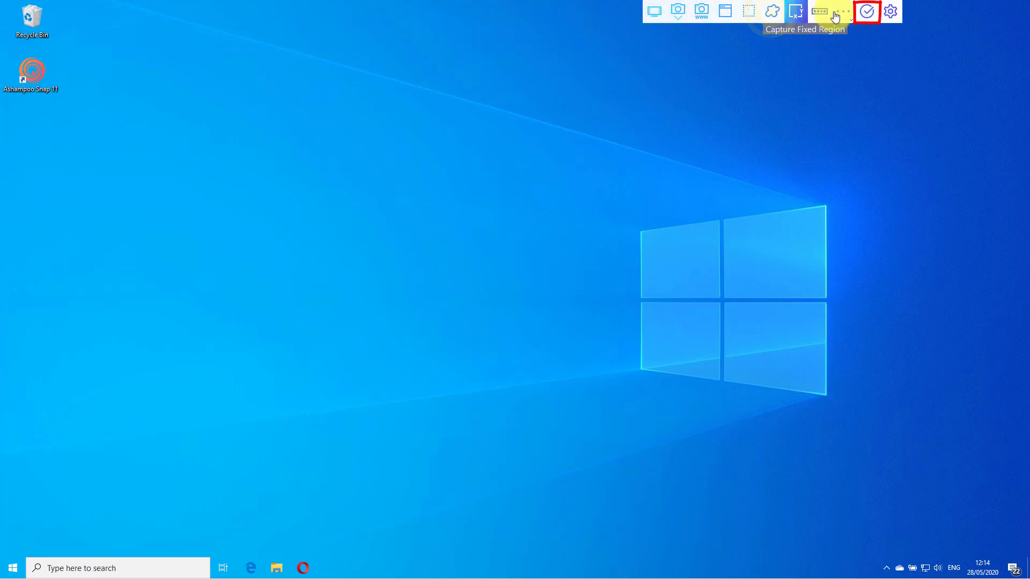
mouse_move(866, 11)
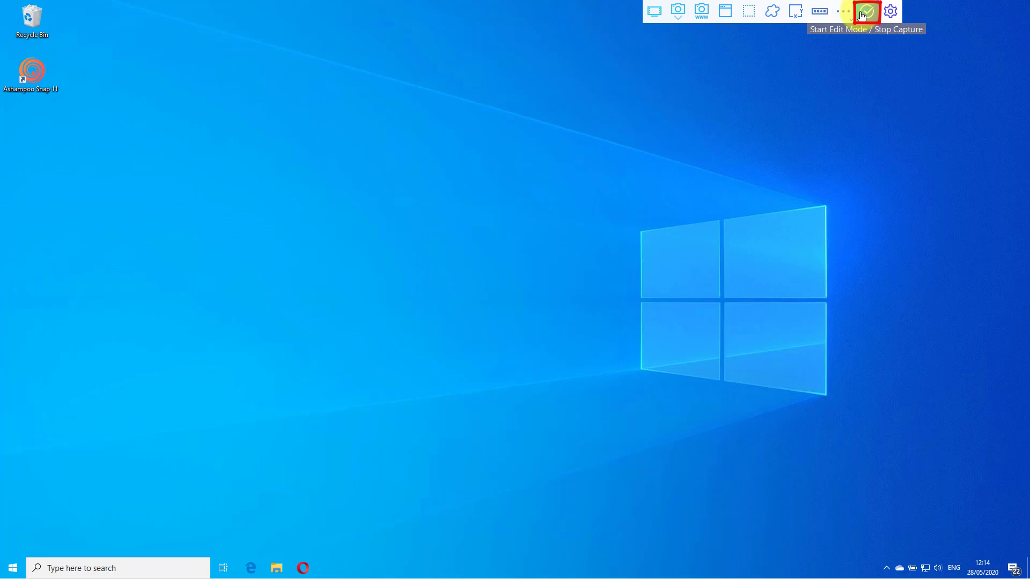
Stop the capture and open the full-page homepage screenshot in the Snap editor.
left_click(865, 12)
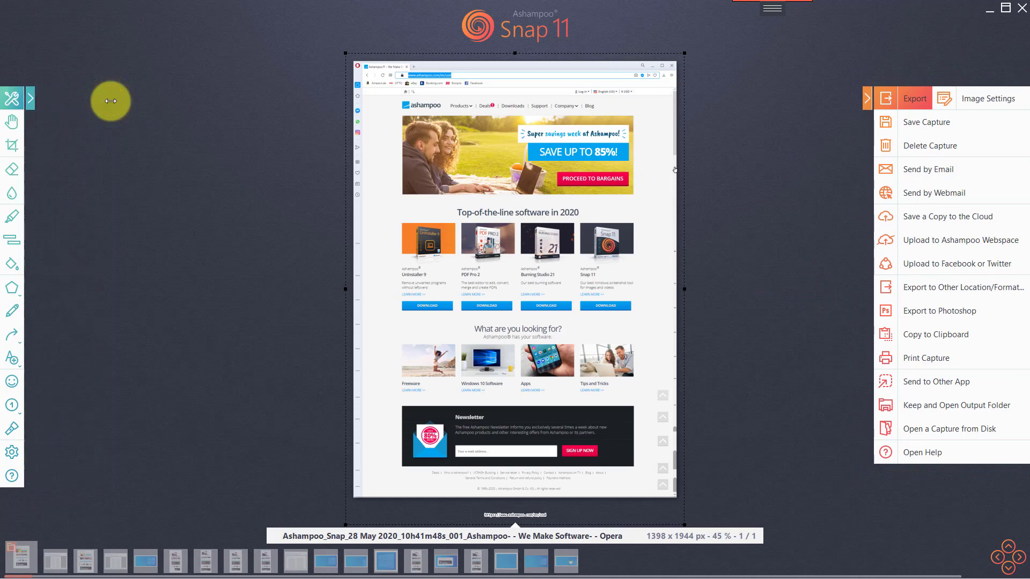
mouse_move(867, 102)
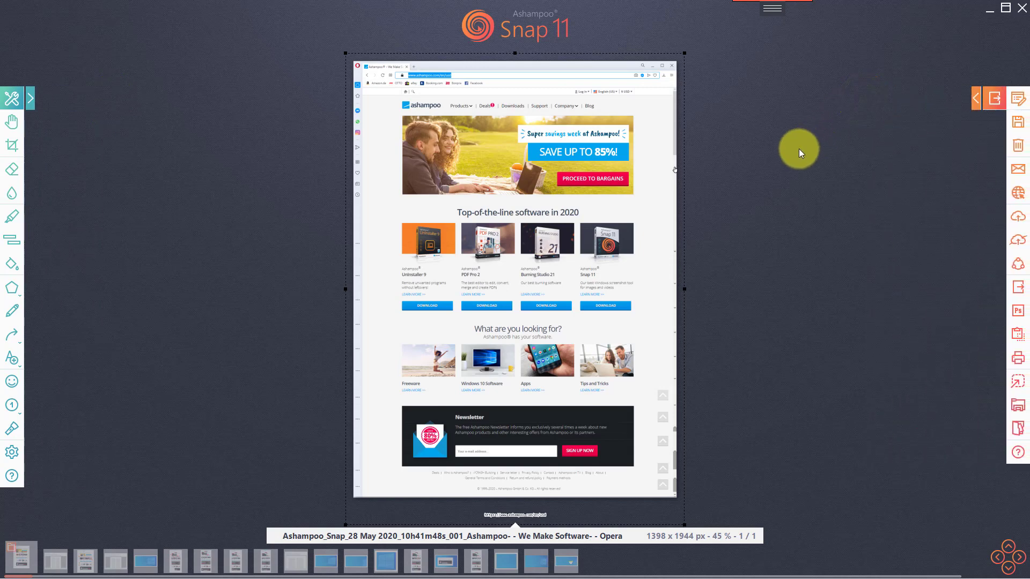
mouse_move(977, 99)
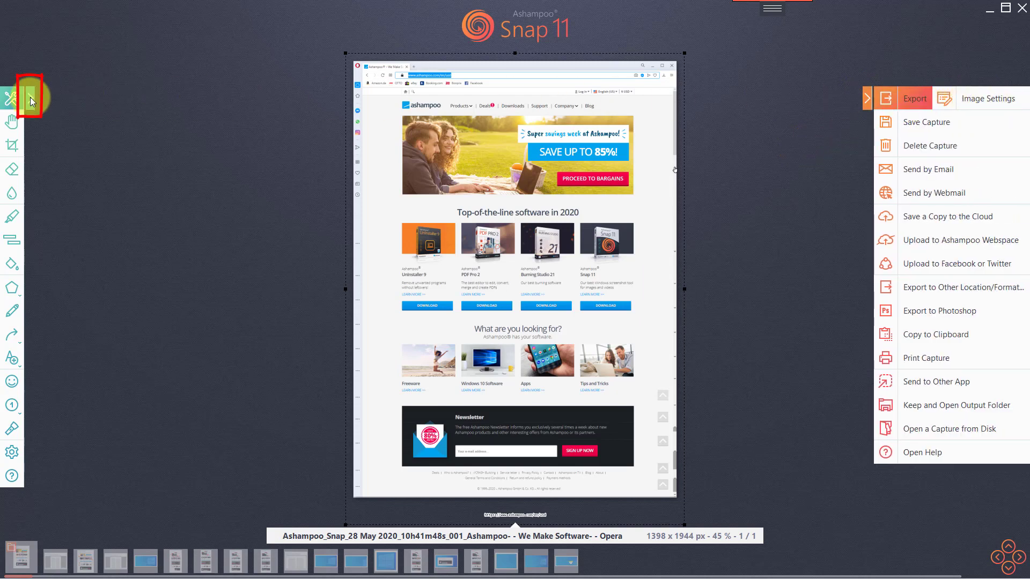
Pixelize the row of product names, descriptions and download buttons with Crop/Pixelate/Blur.
left_click(11, 97)
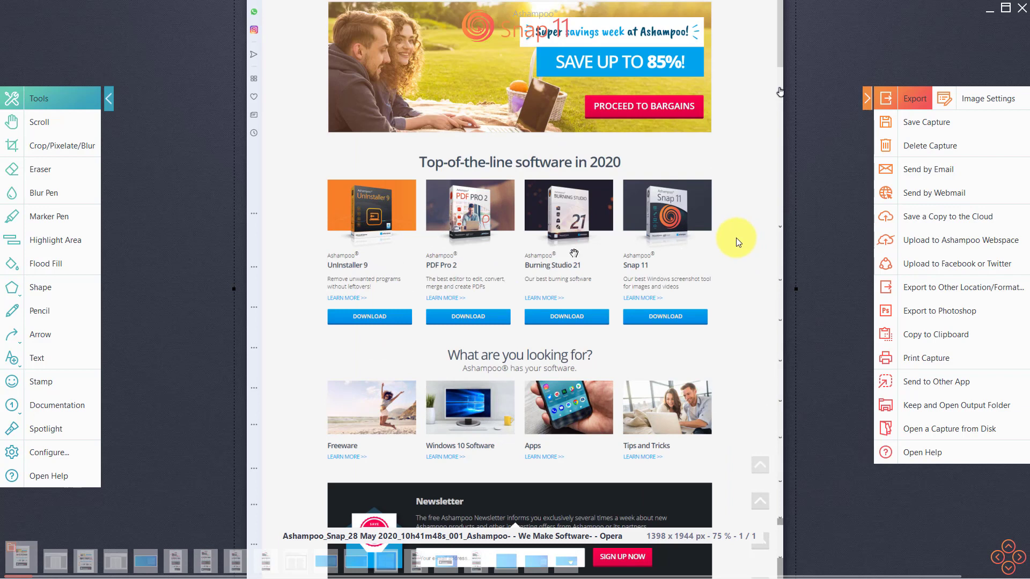
mouse_move(198, 237)
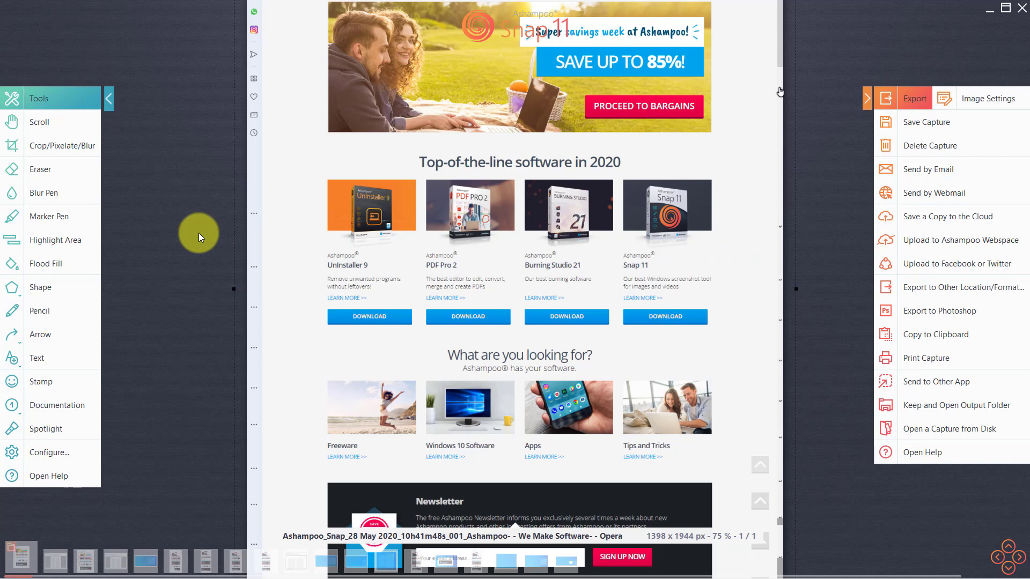
left_click(62, 146)
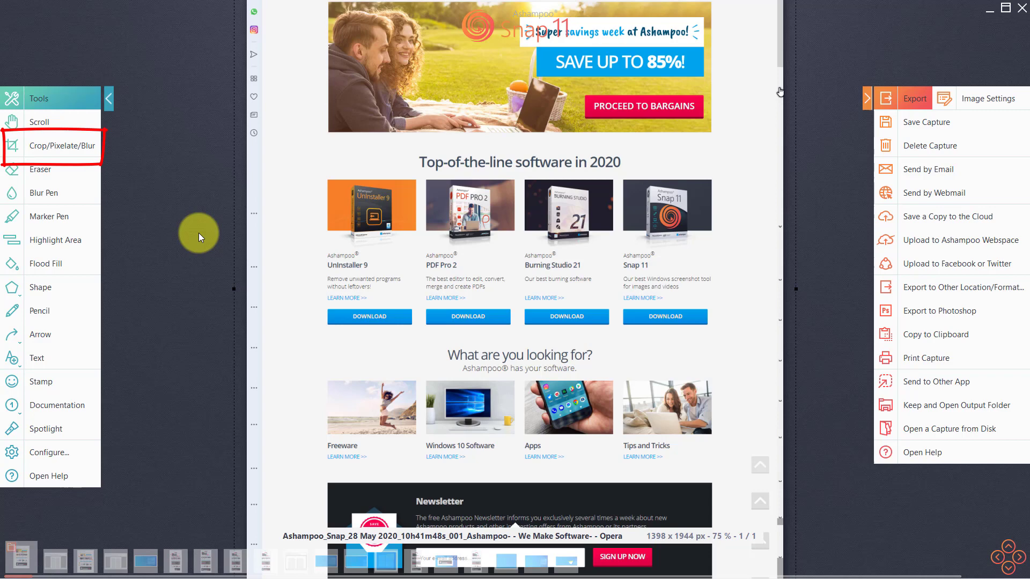
mouse_move(66, 150)
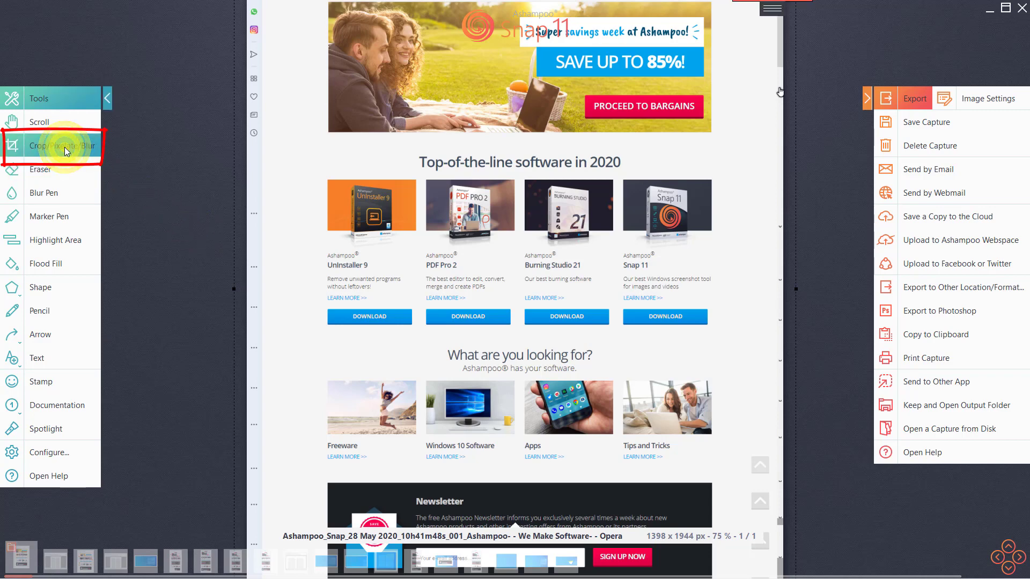
left_click(62, 145)
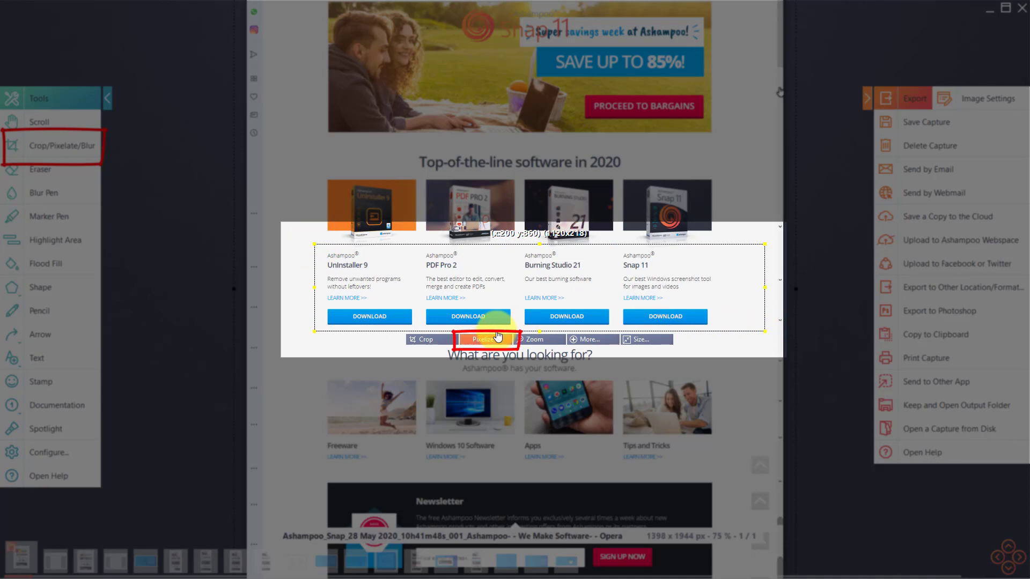
left_click(483, 339)
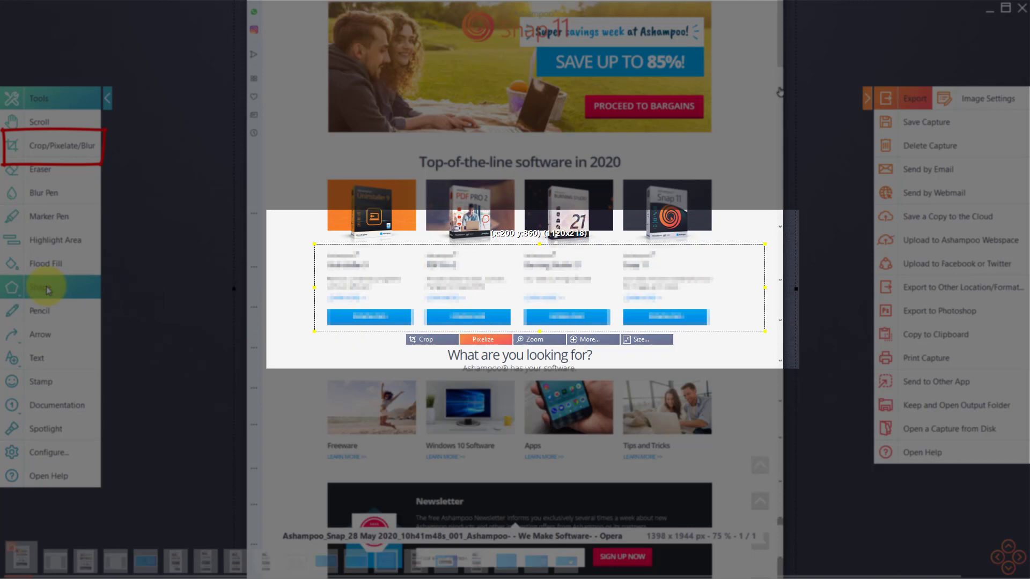
left_click(47, 287)
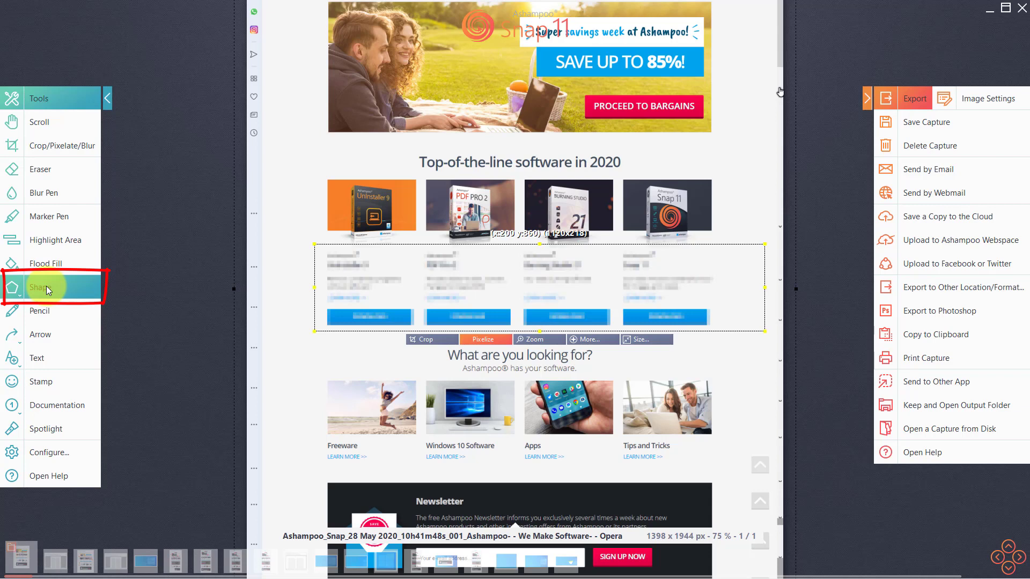
Frame the 'Top-of-the-line software in 2020' section with a red rectangle of weight 11.
left_click(39, 287)
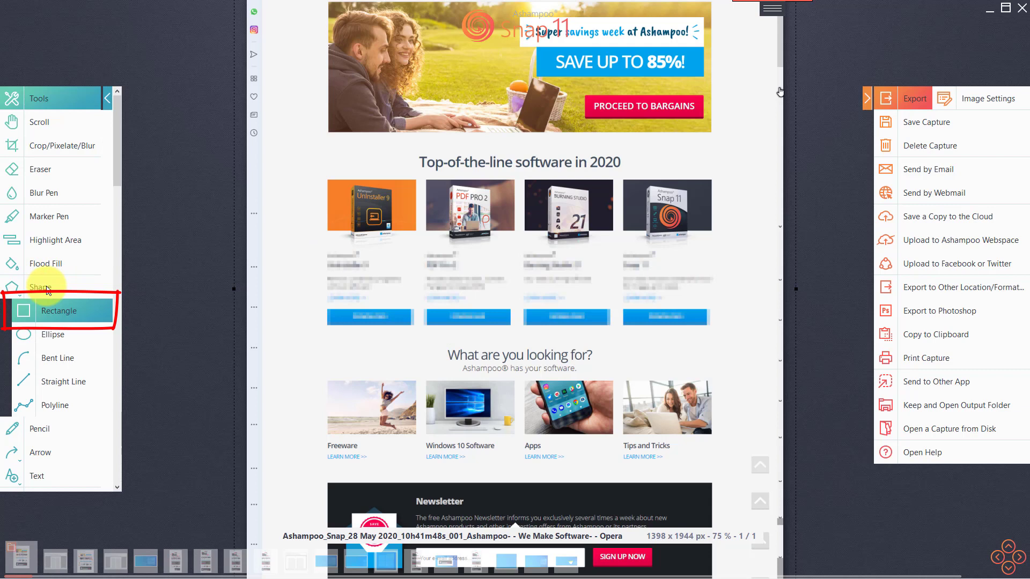
left_click(59, 311)
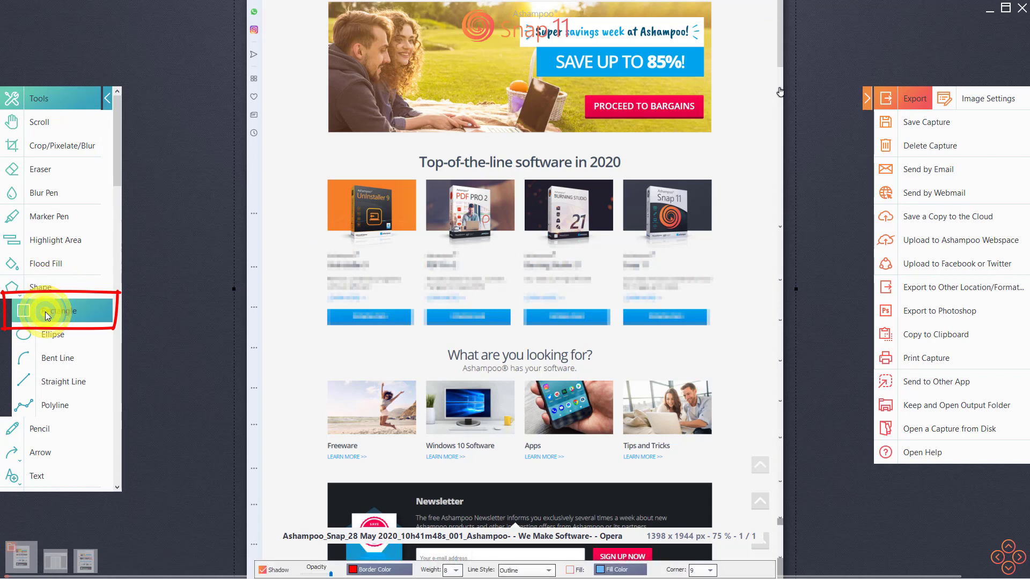
left_click(59, 310)
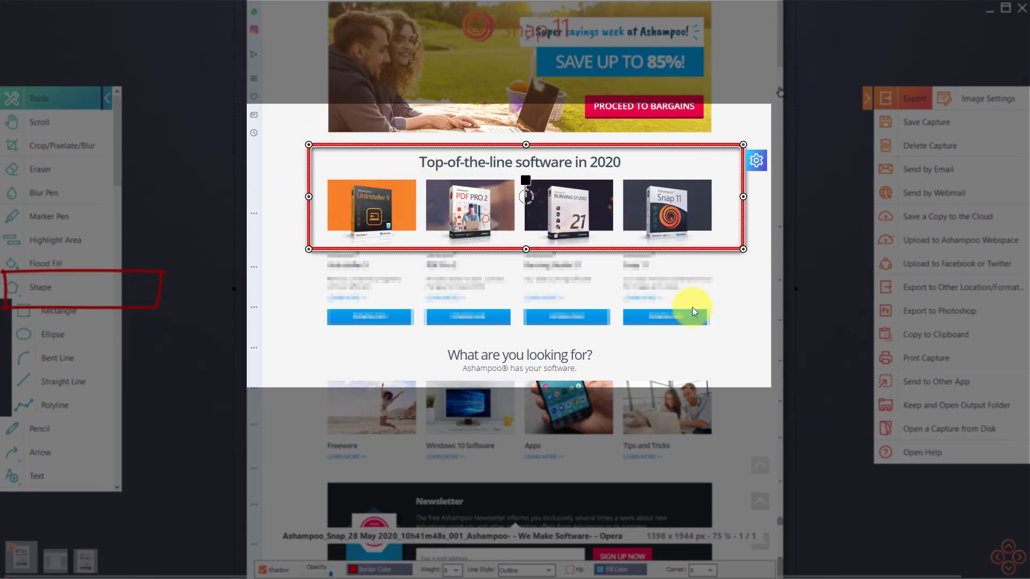
left_click(451, 569)
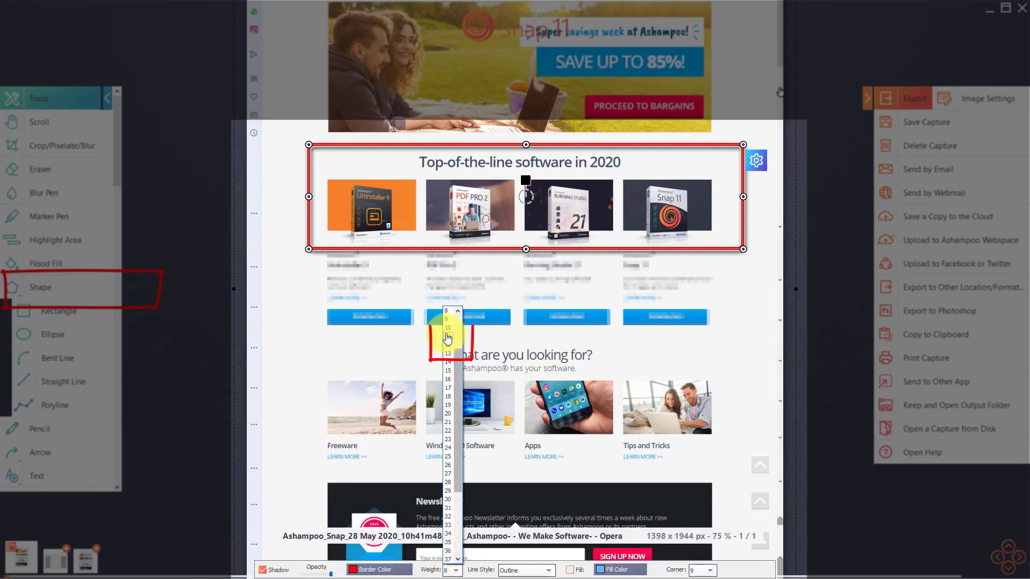
left_click(448, 337)
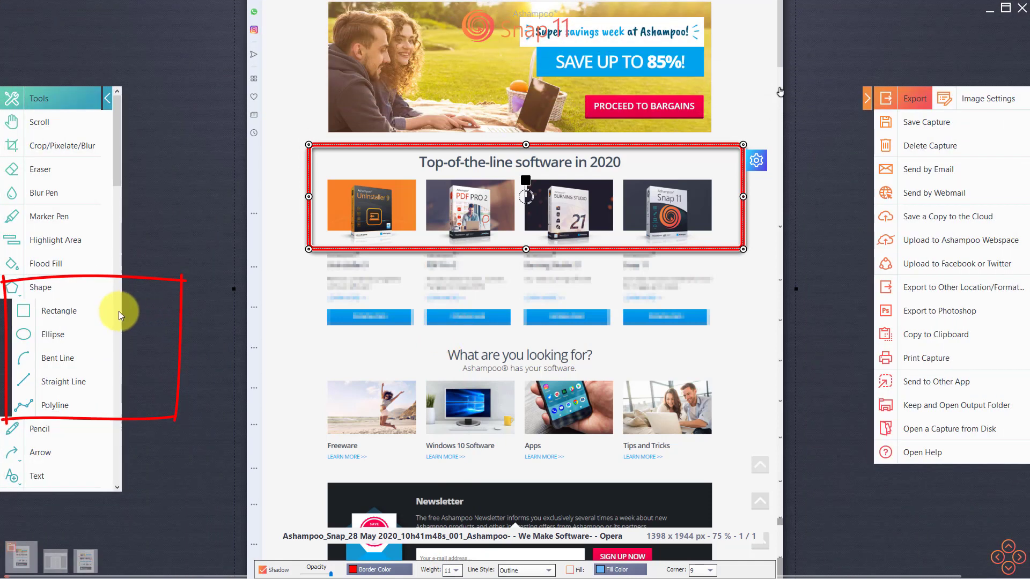
left_click(41, 287)
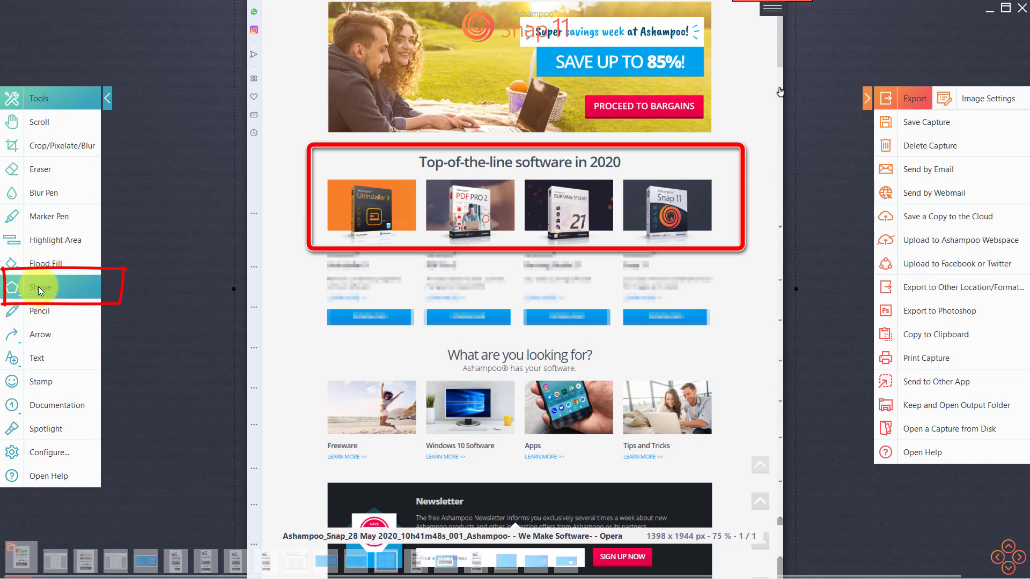
Draw a weight-10 straight red arrow from the banner photo to the 2020 heading.
left_click(40, 334)
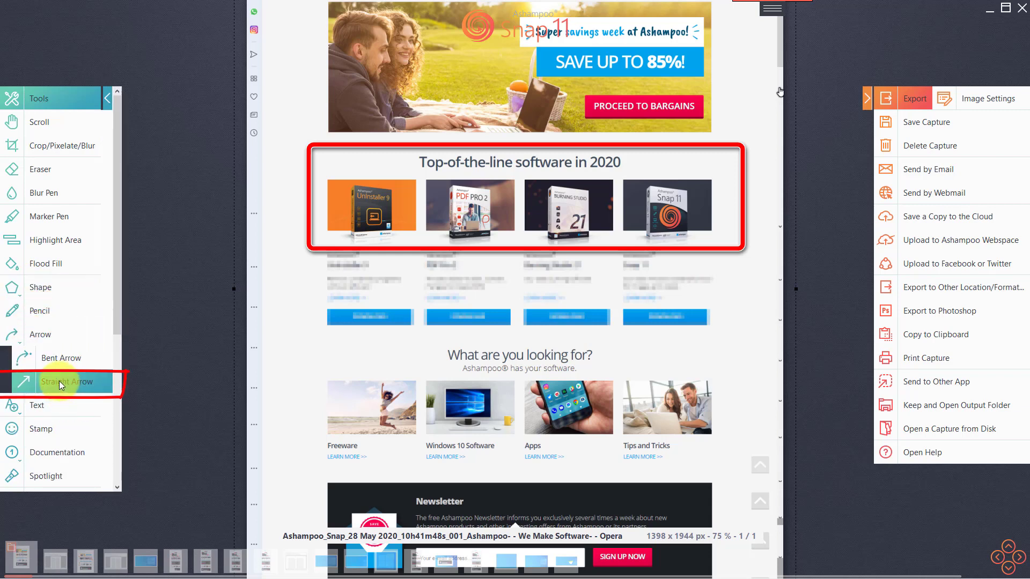
left_click(69, 383)
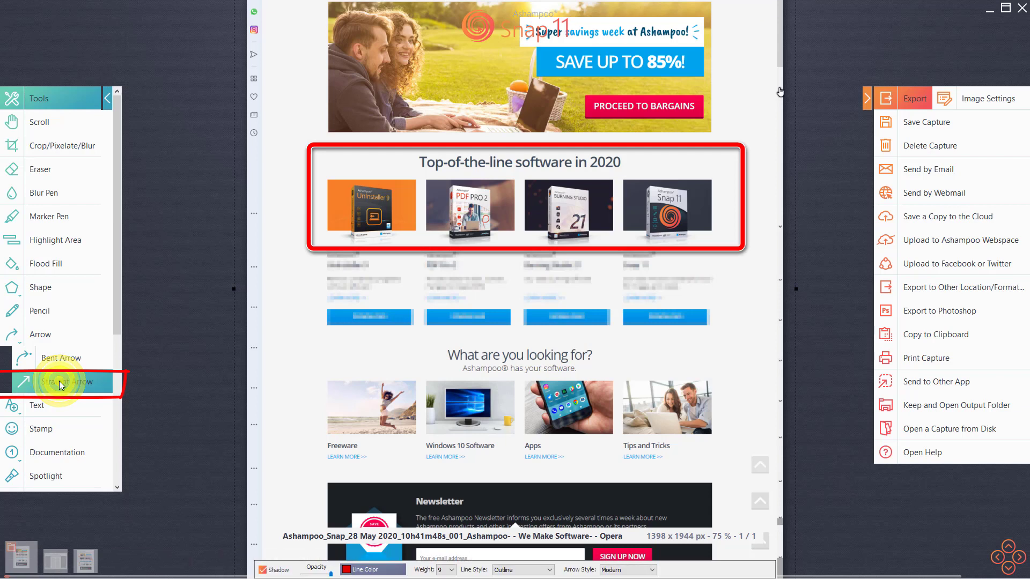
left_click(66, 382)
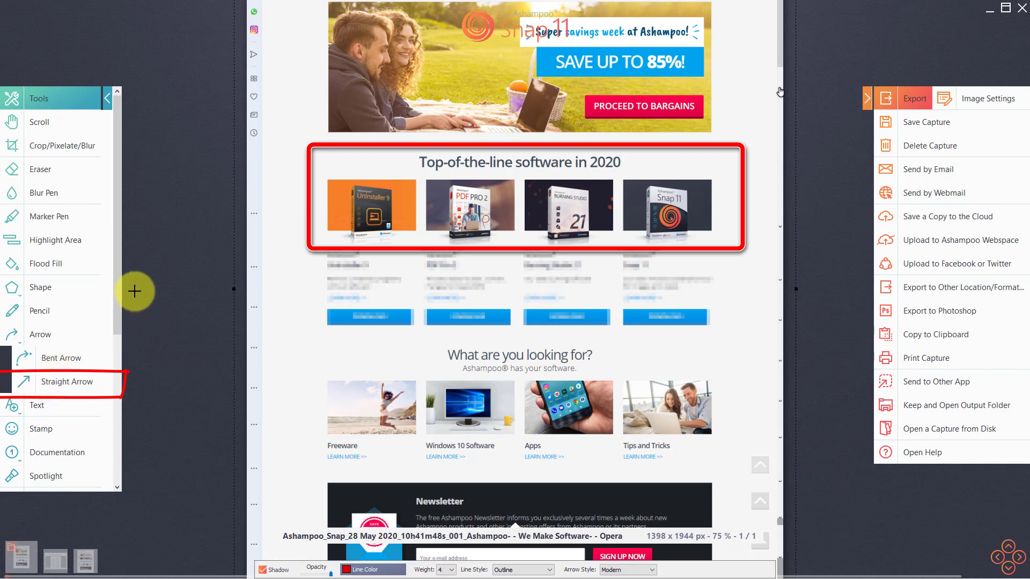
mouse_move(312, 194)
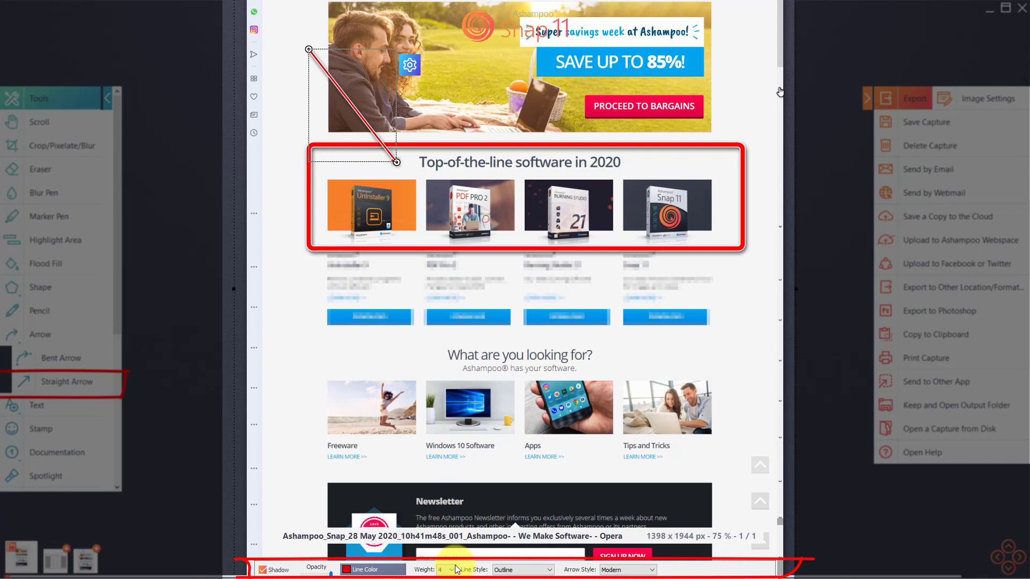
left_click(456, 570)
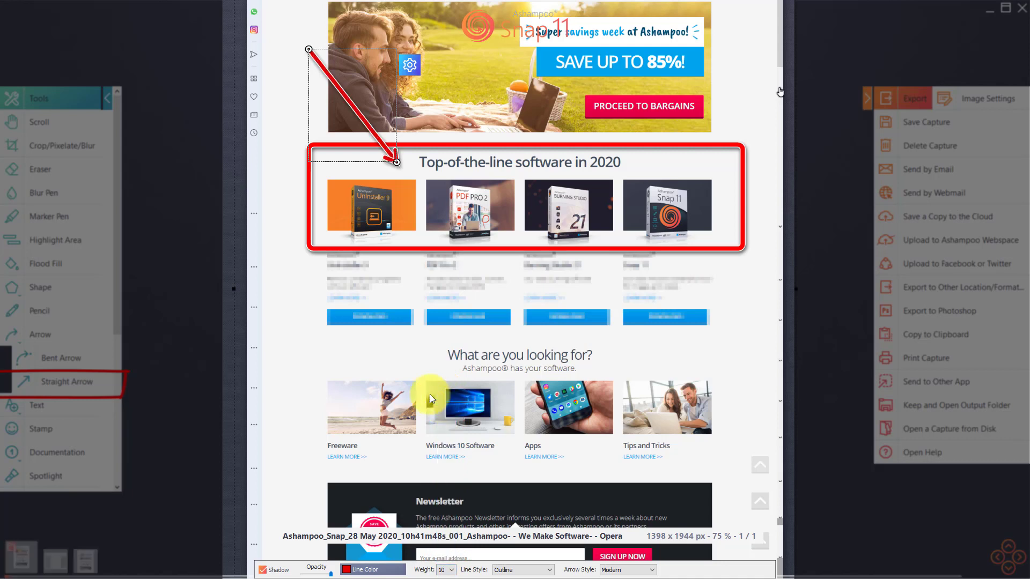
mouse_move(305, 368)
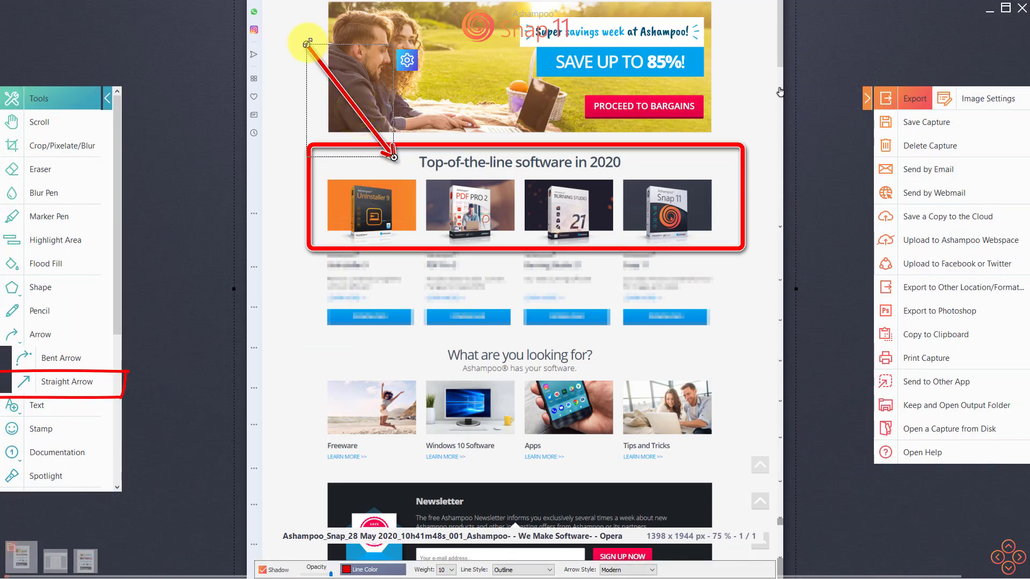
left_click_drag(305, 43, 293, 88)
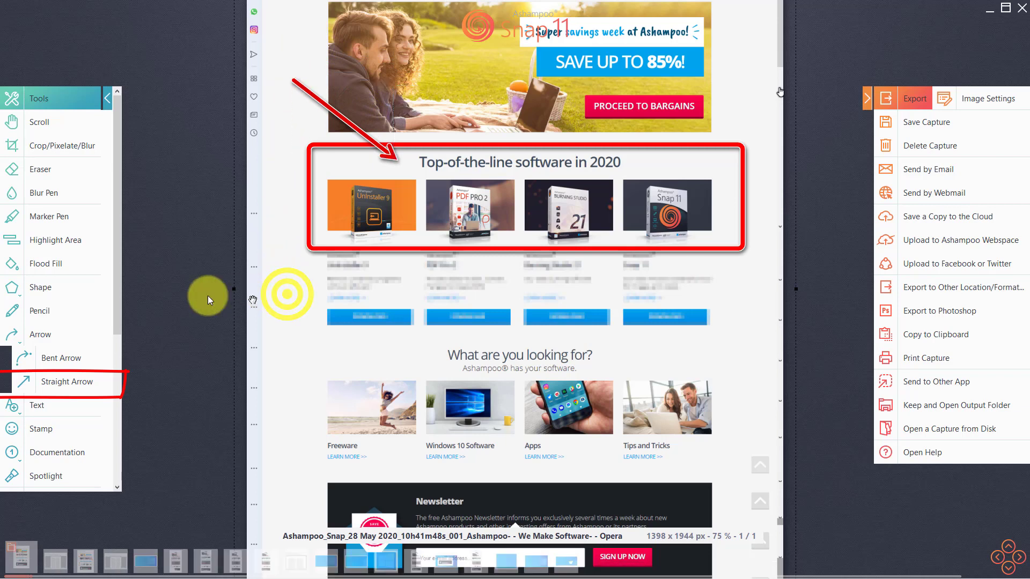
left_click(39, 334)
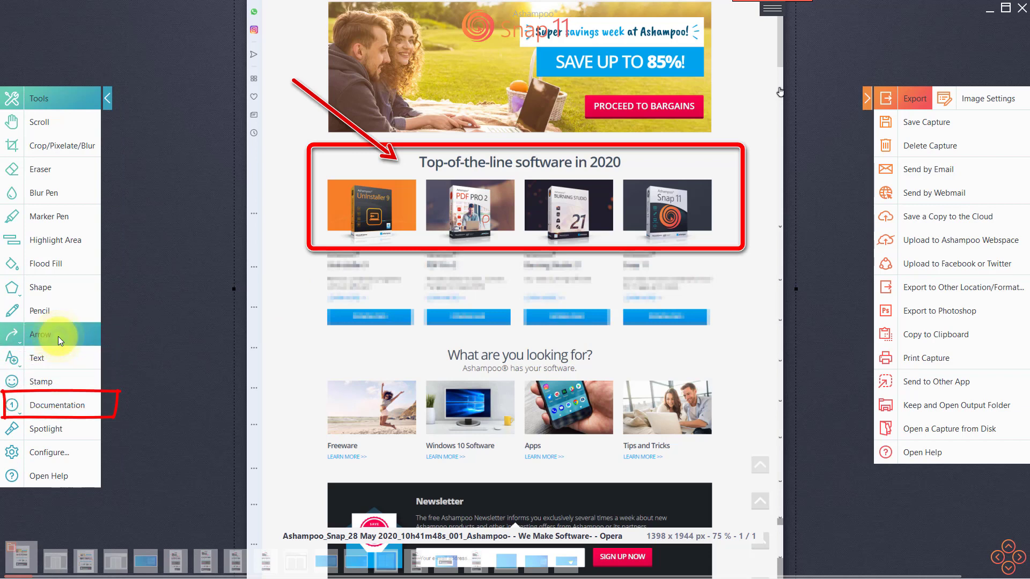
mouse_move(47, 404)
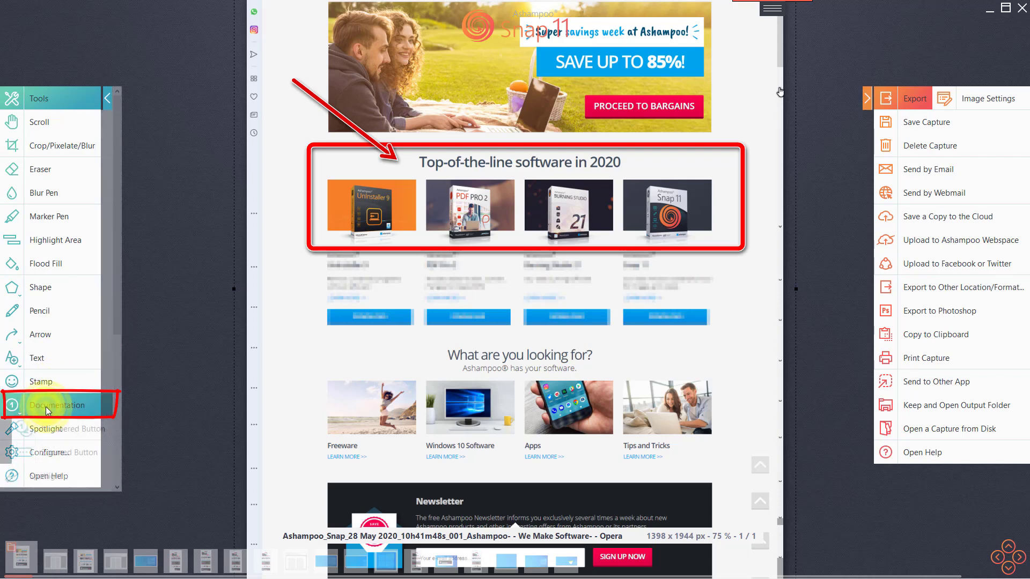
Place numbered markers at the arrow's tail and the red frame's lower right corner.
left_click(50, 429)
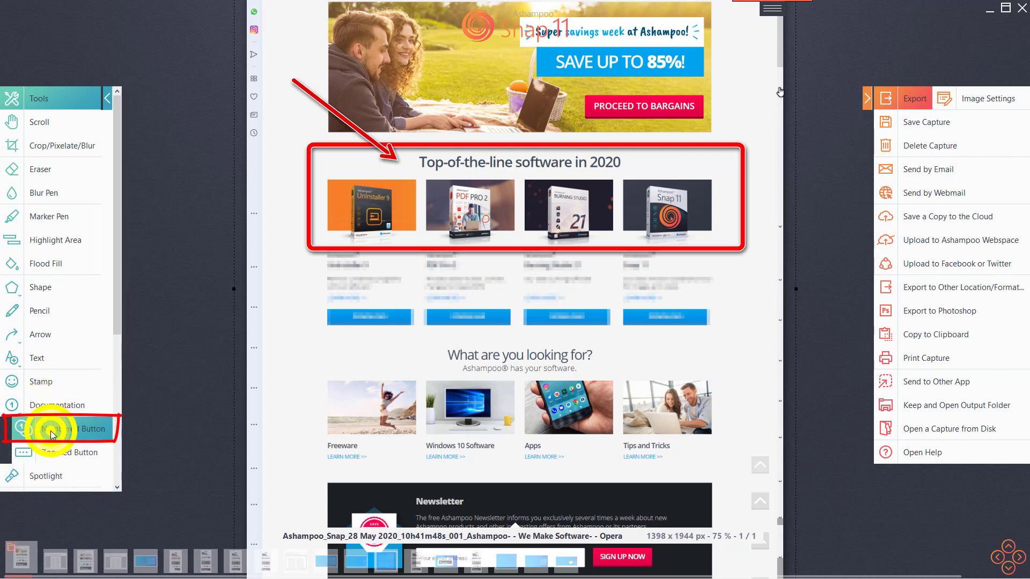
left_click(65, 428)
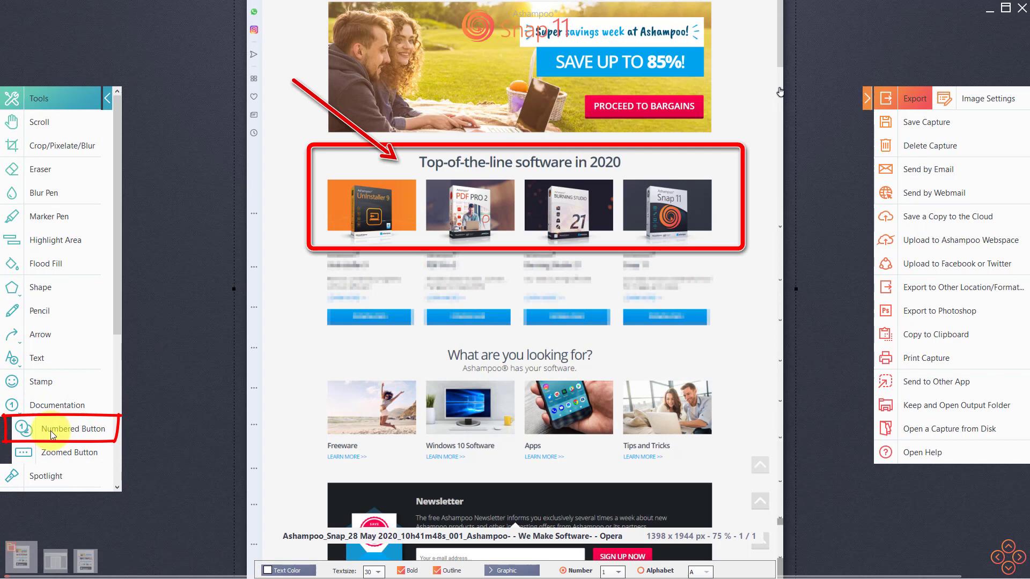
left_click(73, 428)
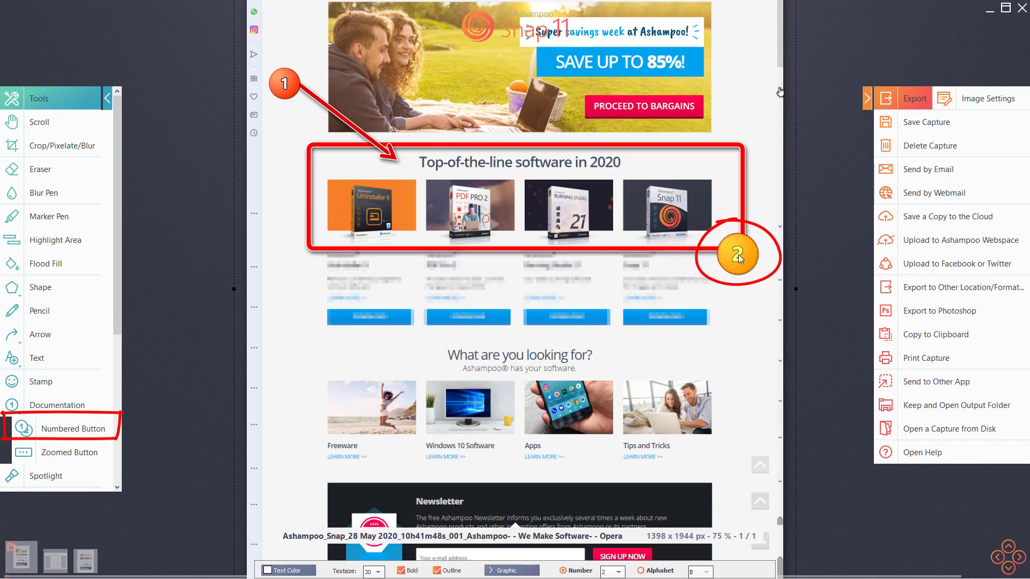
left_click(295, 347)
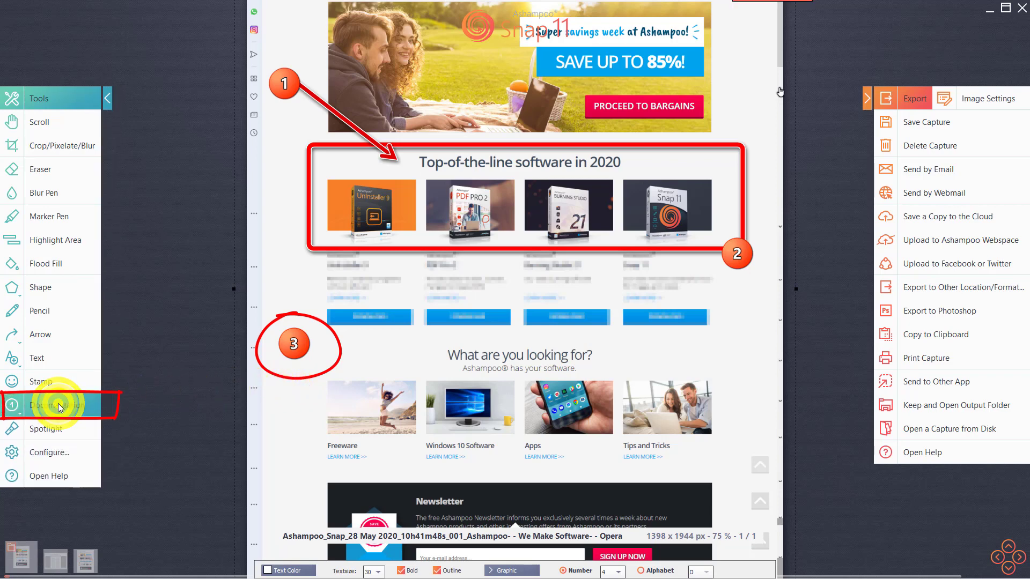
mouse_move(110, 120)
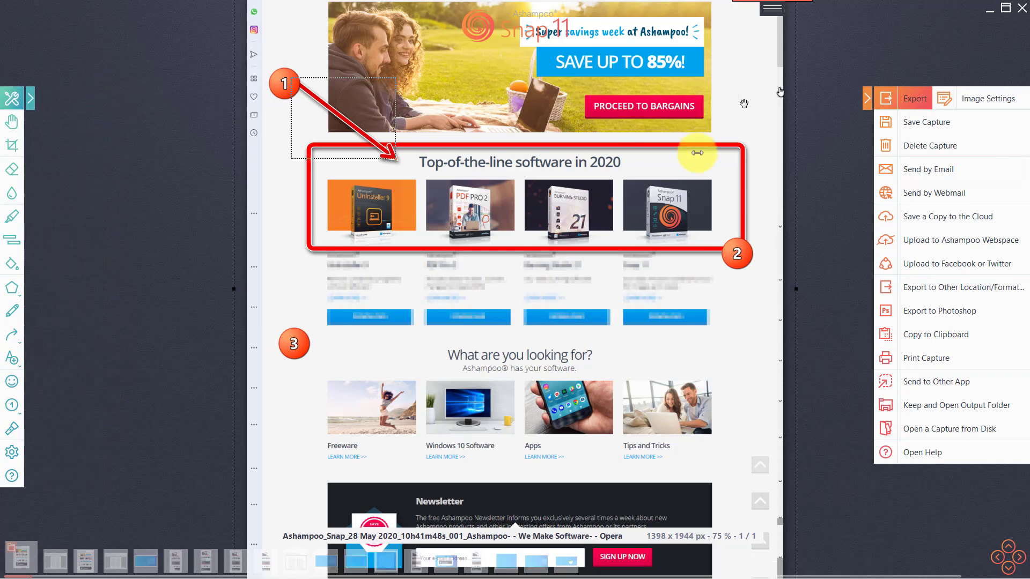
mouse_move(914, 169)
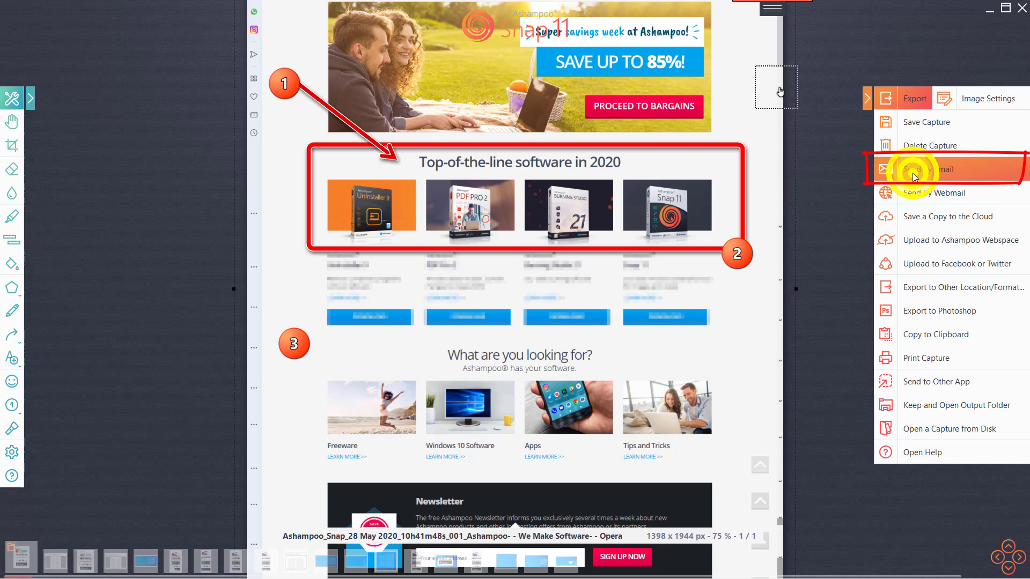
Email the annotated capture as an attachment in a new Thunderbird message.
left_click(932, 168)
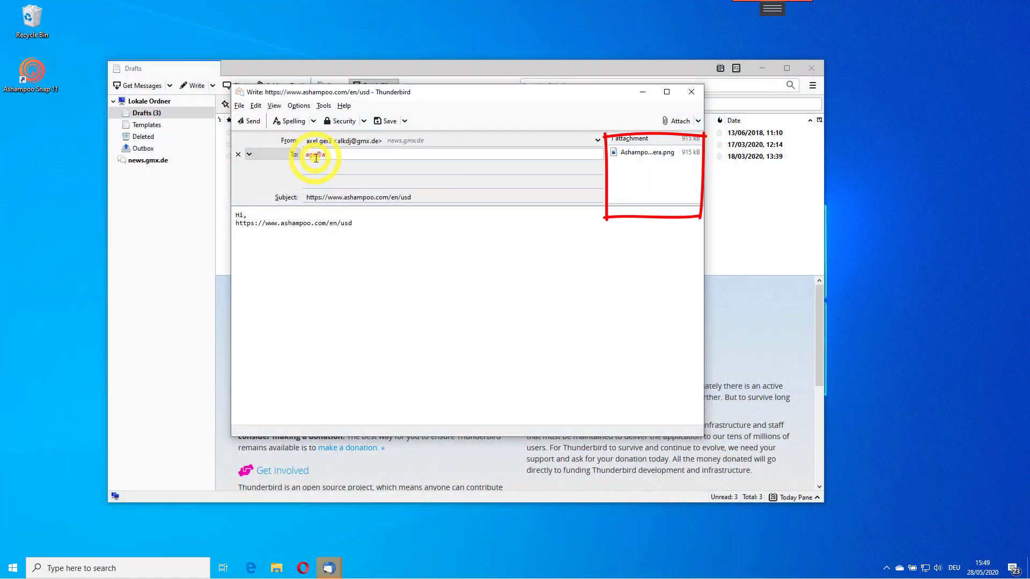
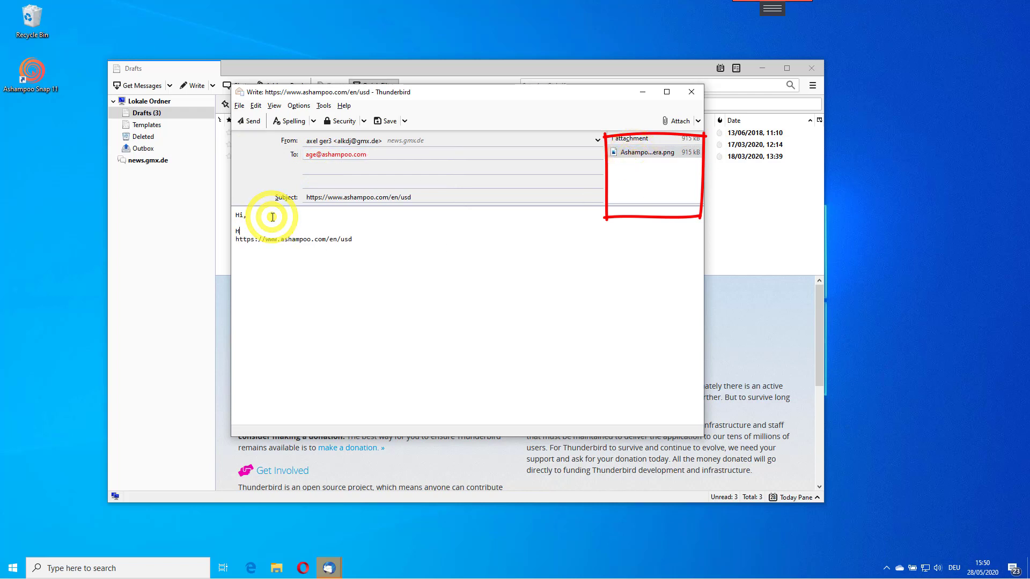
type("Here is your text.")
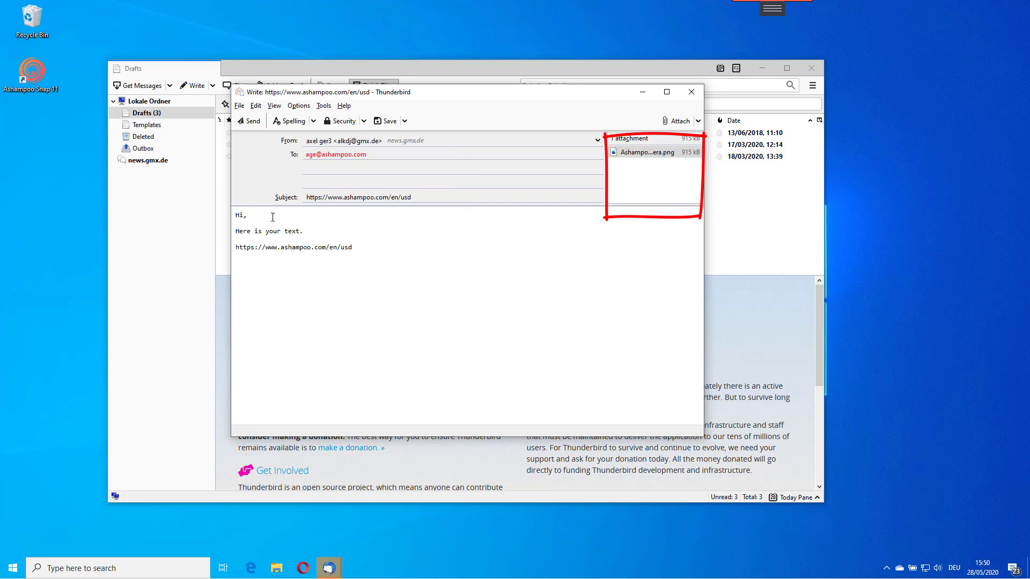
type("Kind regards")
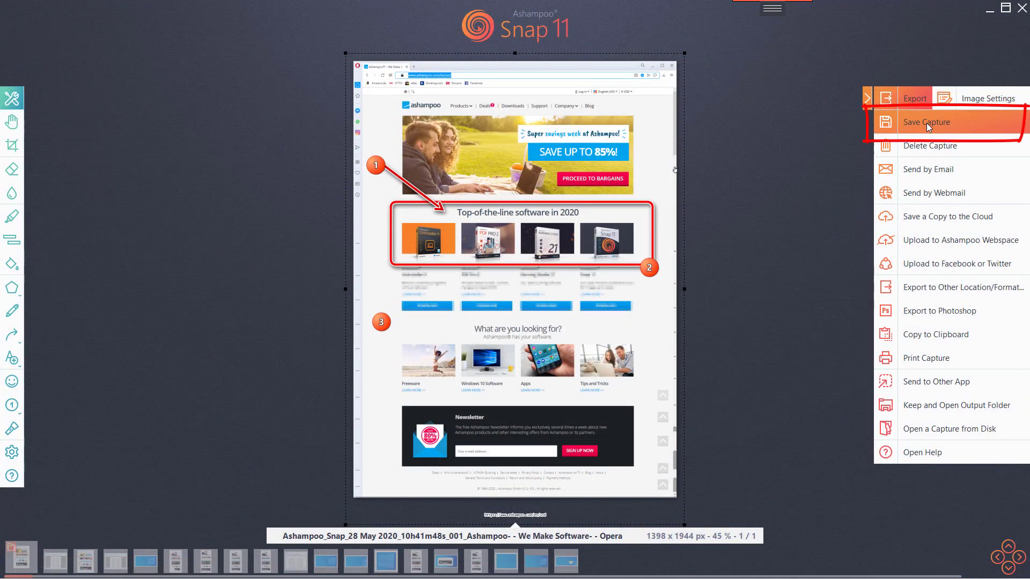
Save the annotated website capture with Save Capture.
left_click(927, 122)
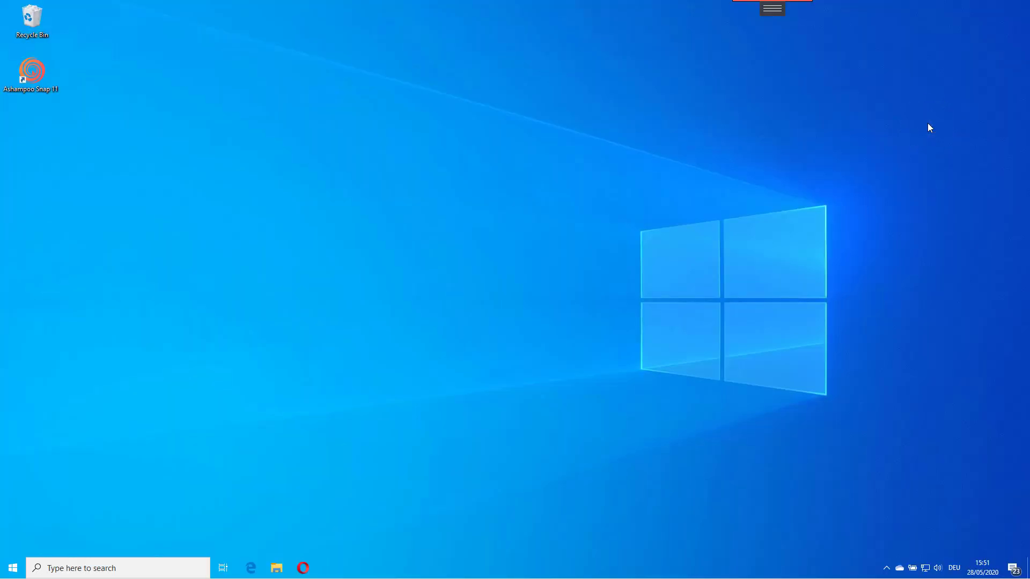